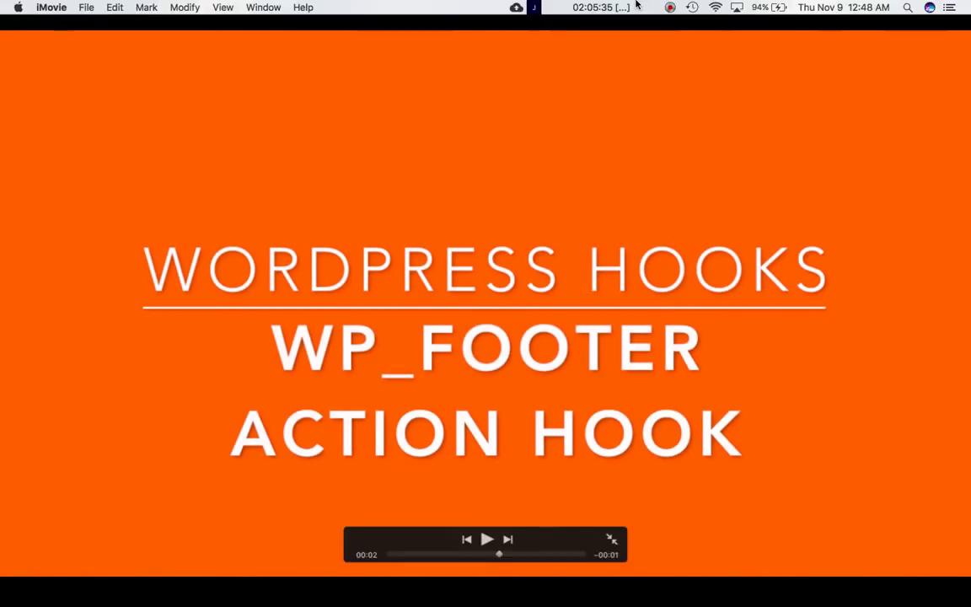
Highlight do_action in the wp_footer hook signature on the Code Reference page
click(670, 7)
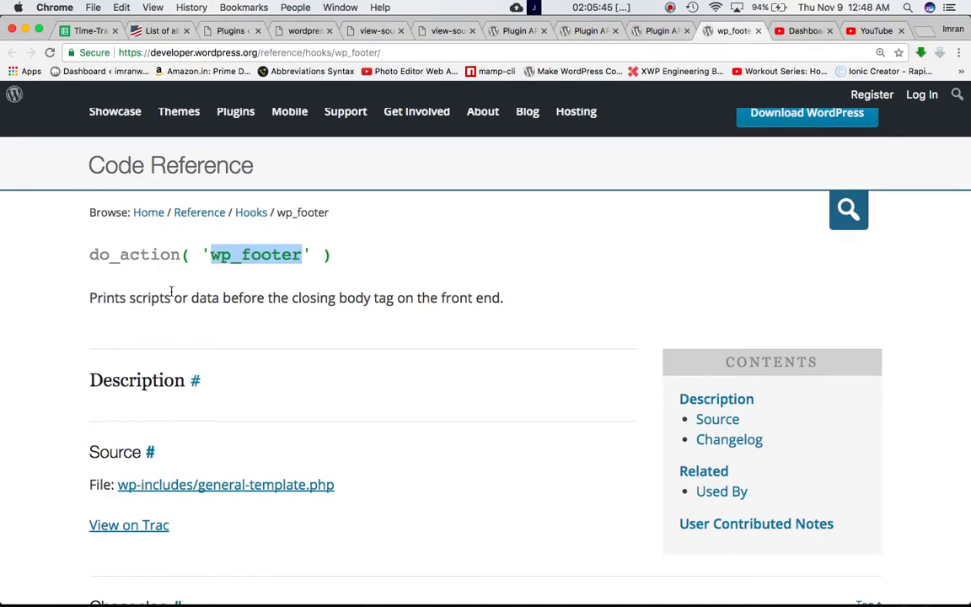
double_click(135, 255)
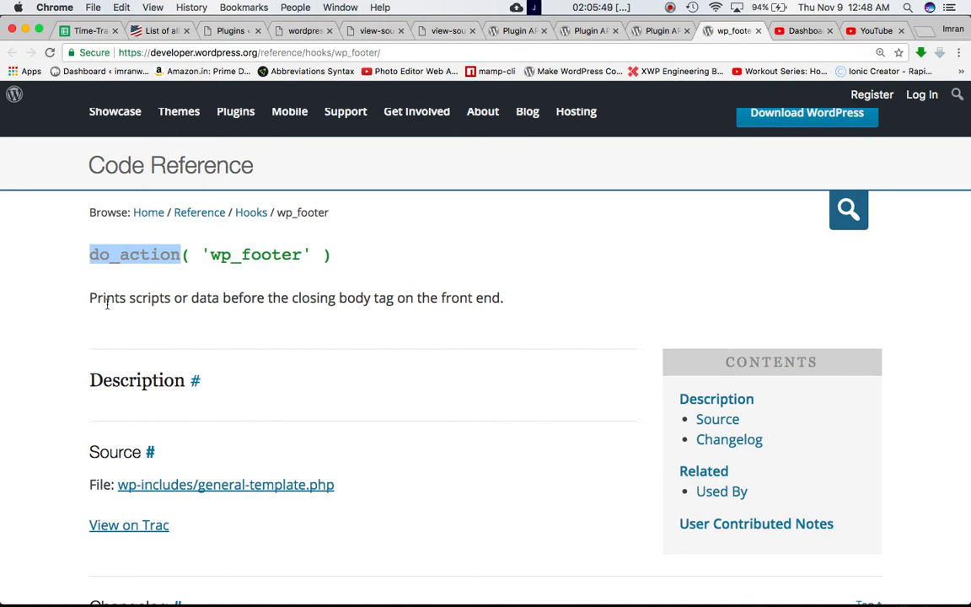
mouse_move(328, 304)
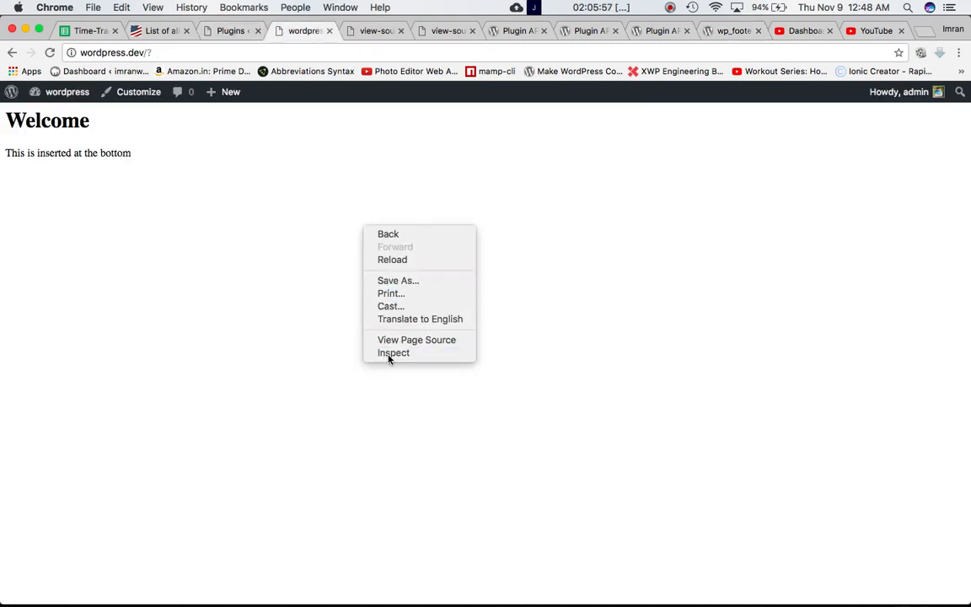
Inspect the local front page's HTML to reveal the footer scripts before the closing body tag
click(394, 353)
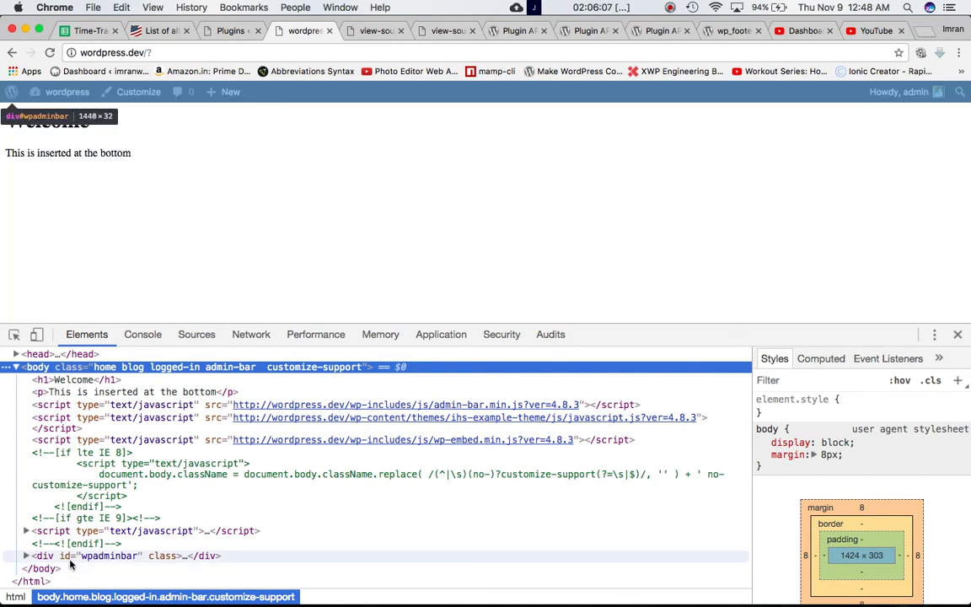
mouse_move(91, 563)
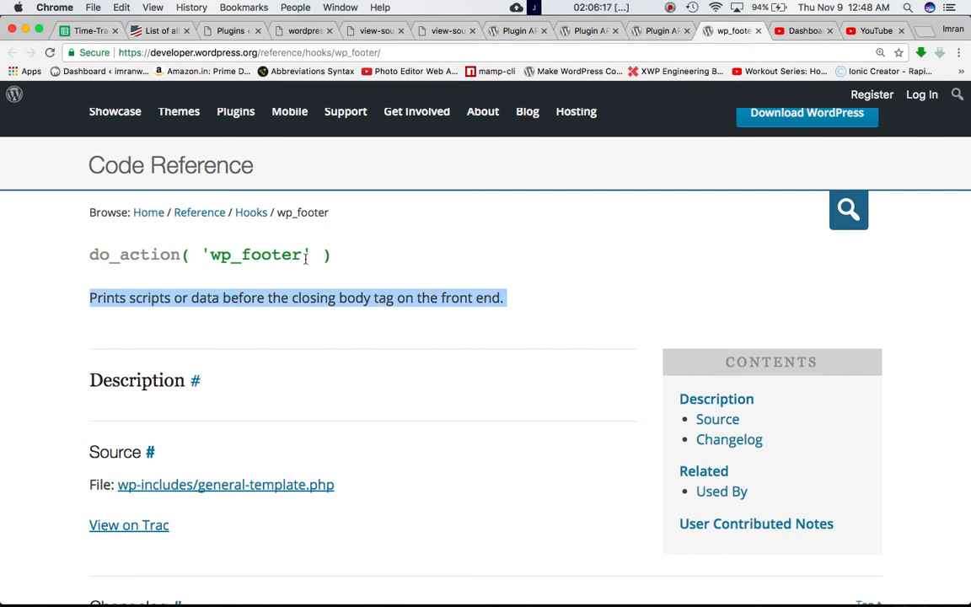
mouse_move(300, 313)
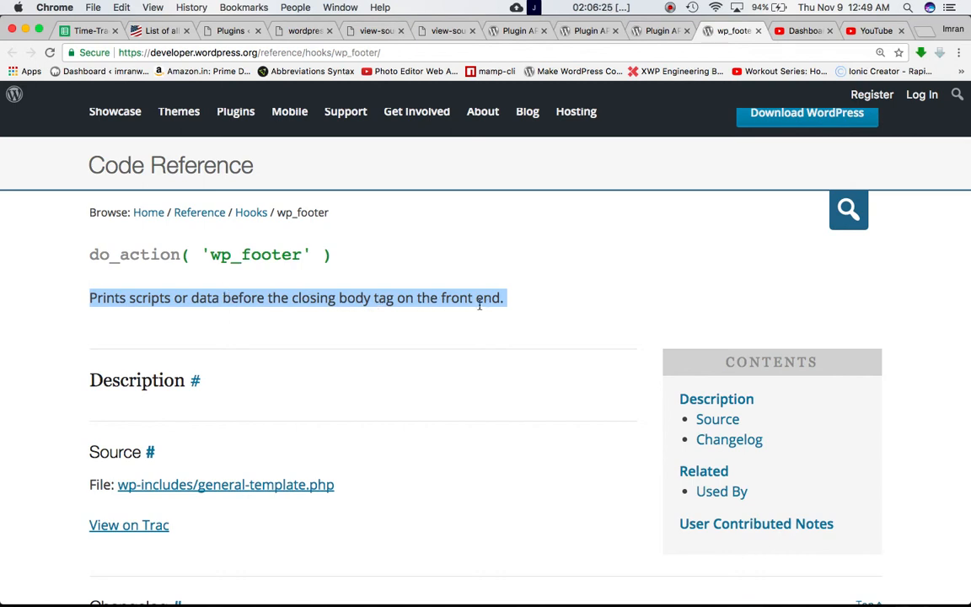
Return to the wp_footer reference and scroll to its source file wp-includes/general-template.php
click(233, 31)
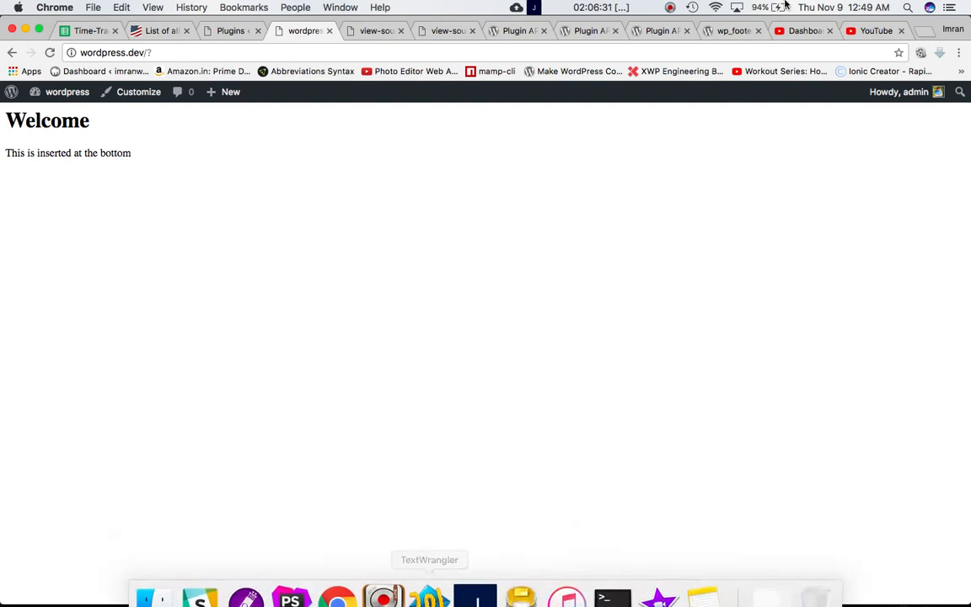
click(729, 30)
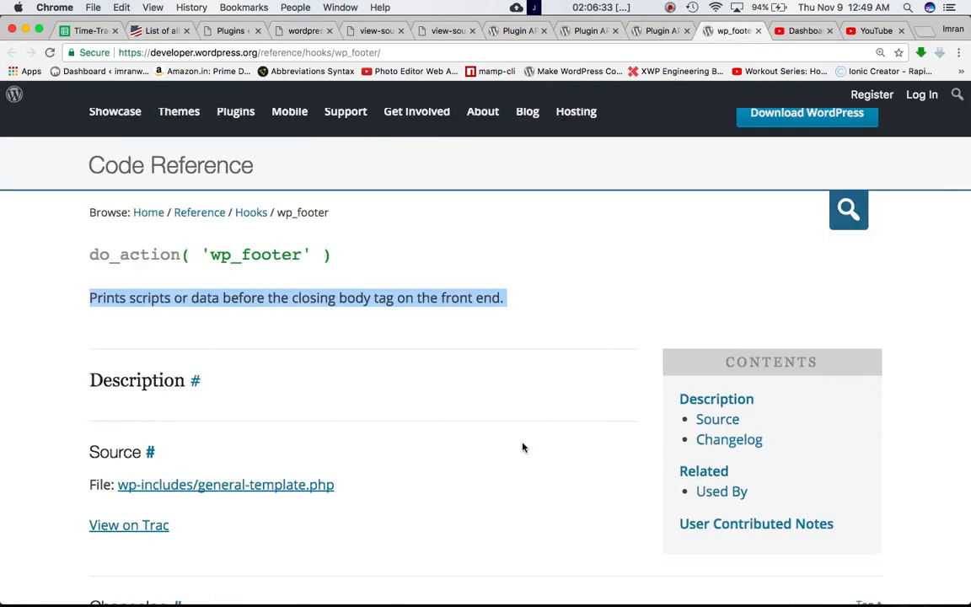
scroll(down, 3)
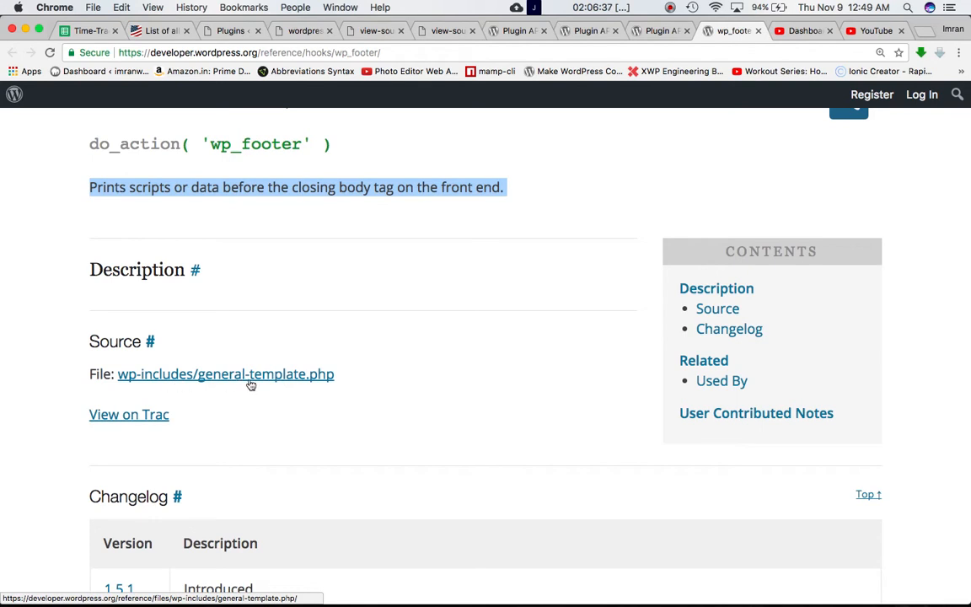
mouse_move(222, 395)
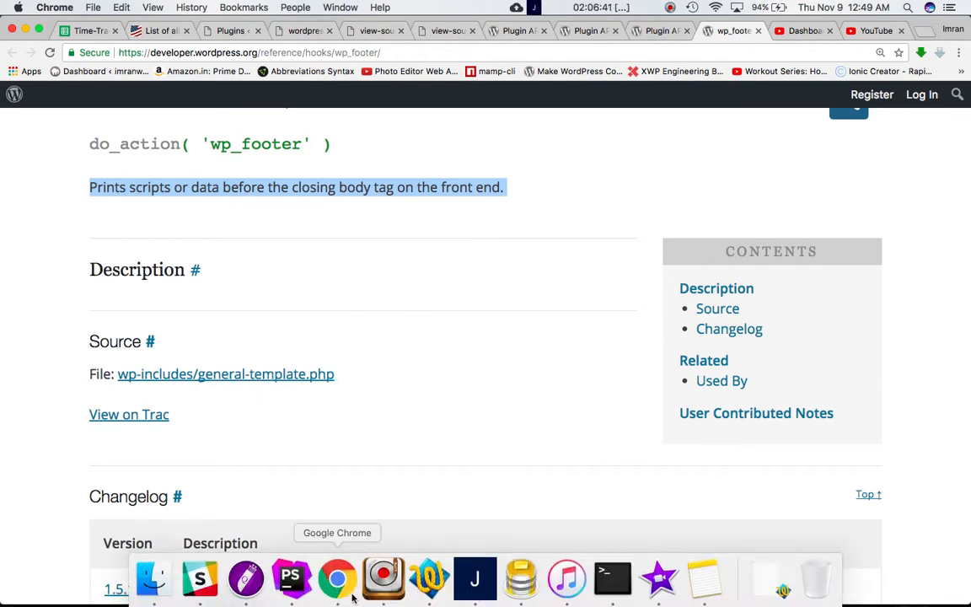
In PhpStorm's Project panel, collapse wp-content and browse the wp-includes core files
click(475, 578)
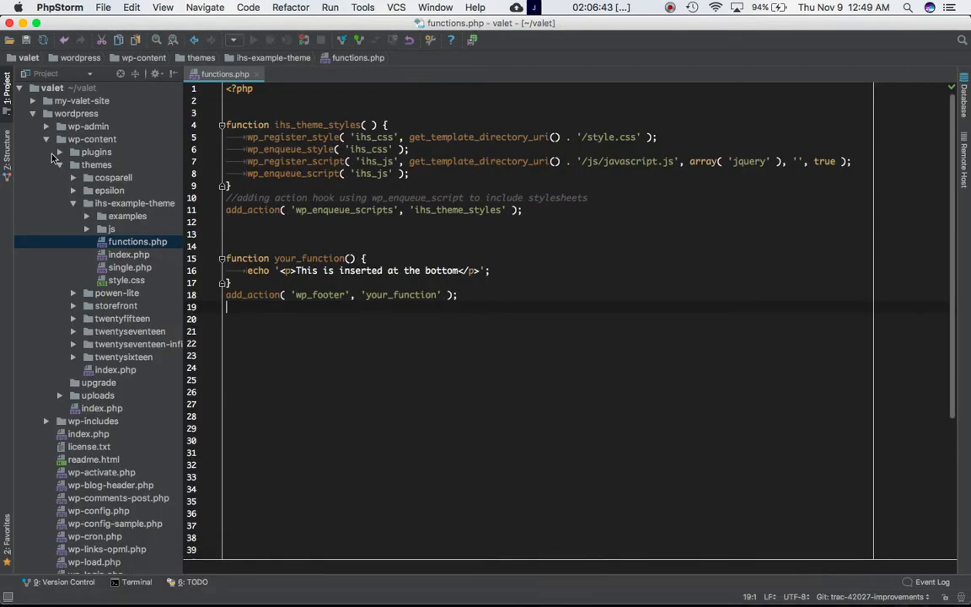
click(48, 138)
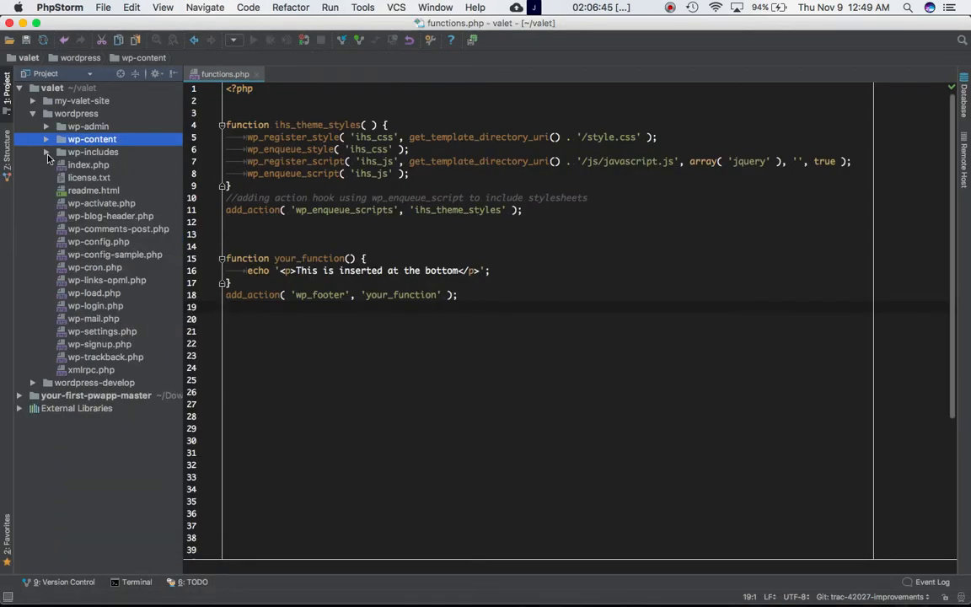
click(47, 152)
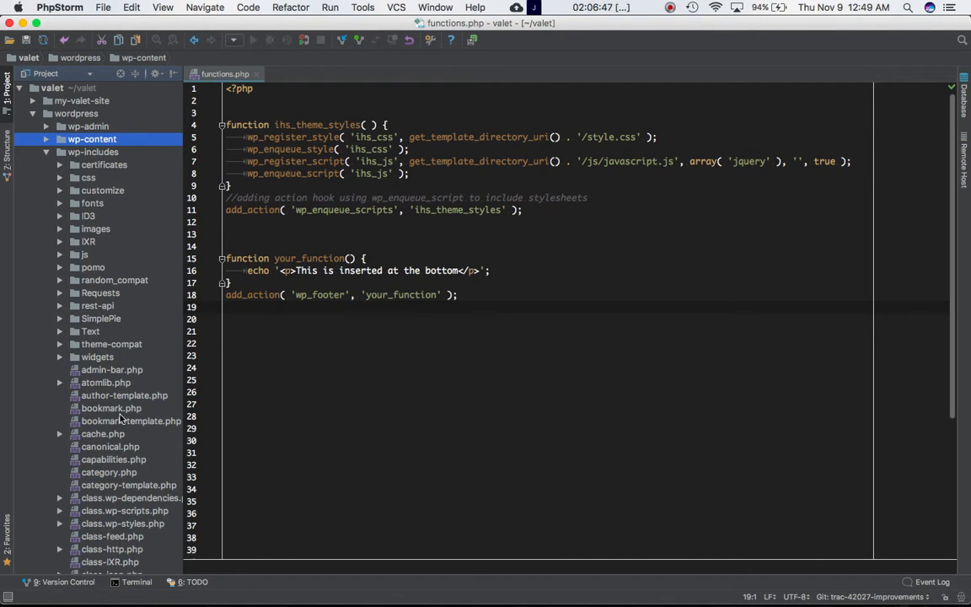
scroll(down, 3)
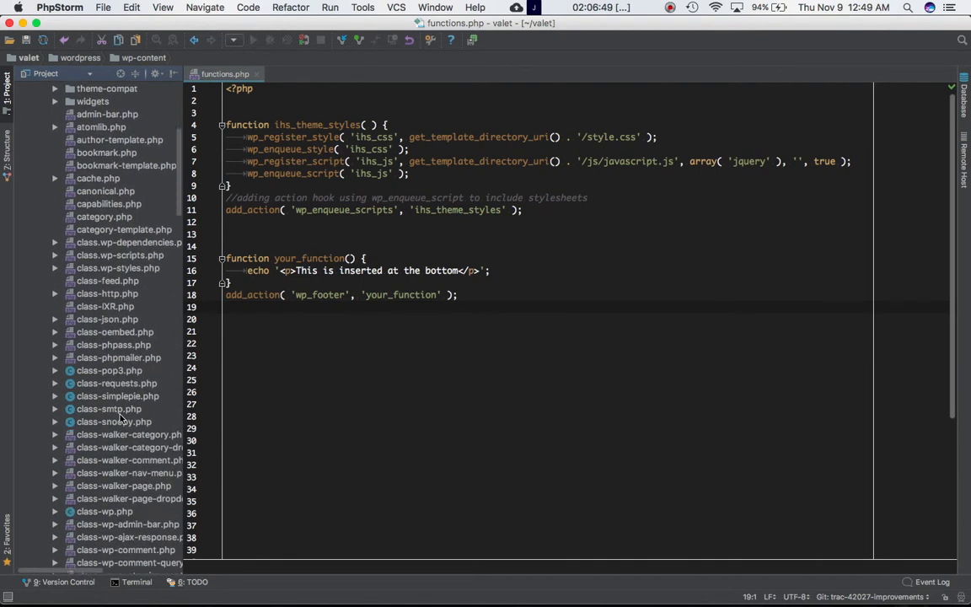
scroll(down, 3)
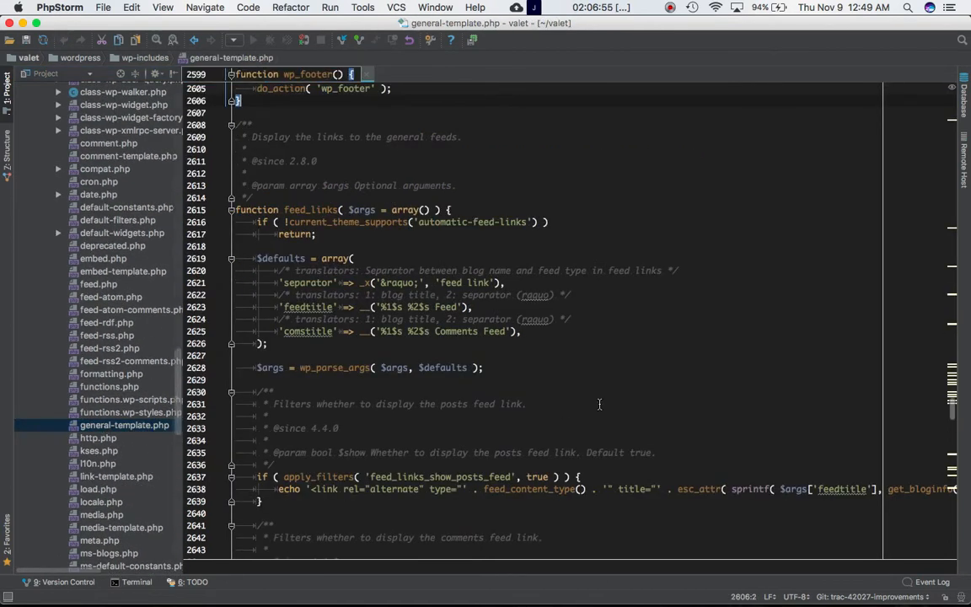
Search general-template.php for 'wp' to locate the wp_footer do_action call
text(wp)
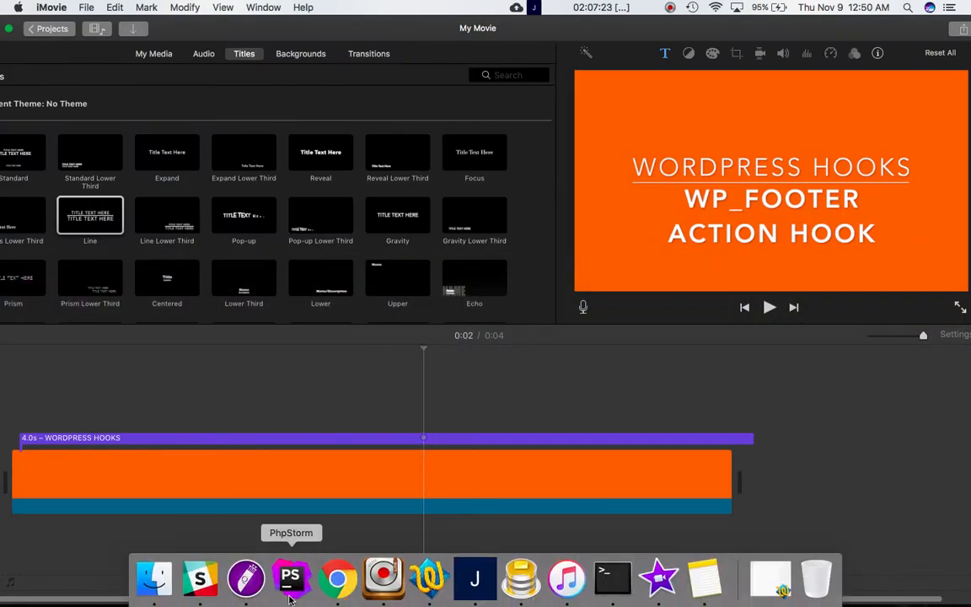
click(290, 577)
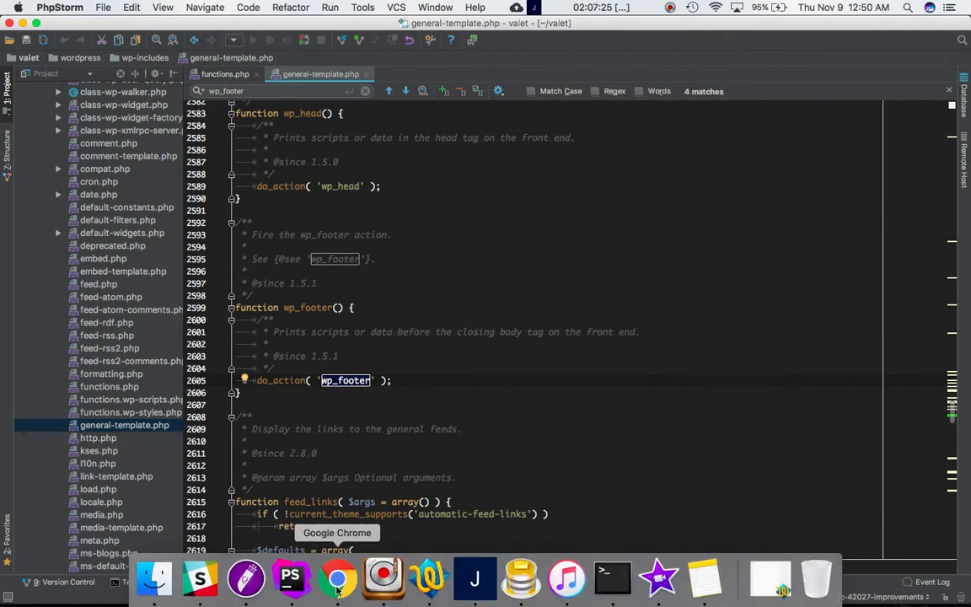
click(337, 578)
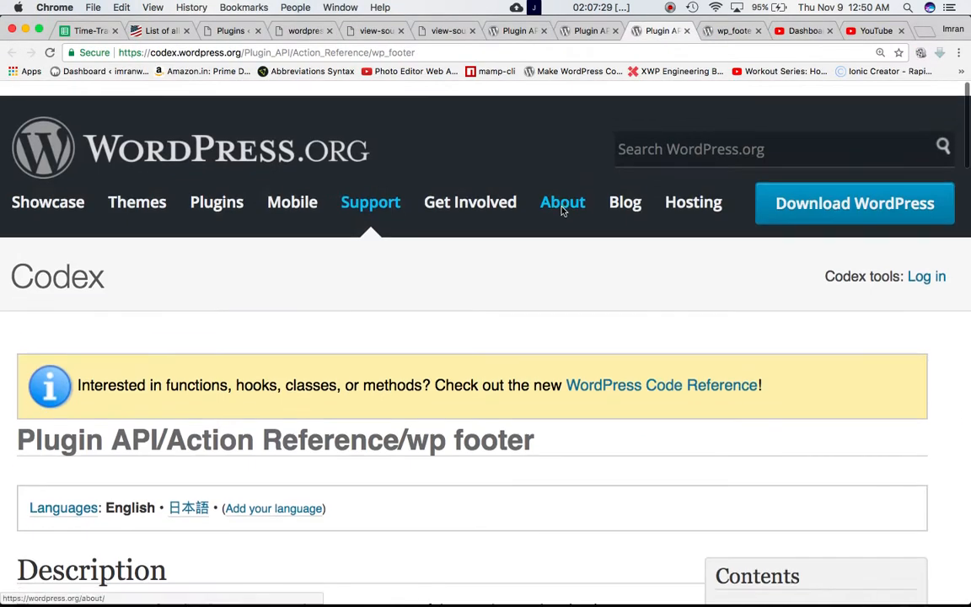
scroll(down, 3)
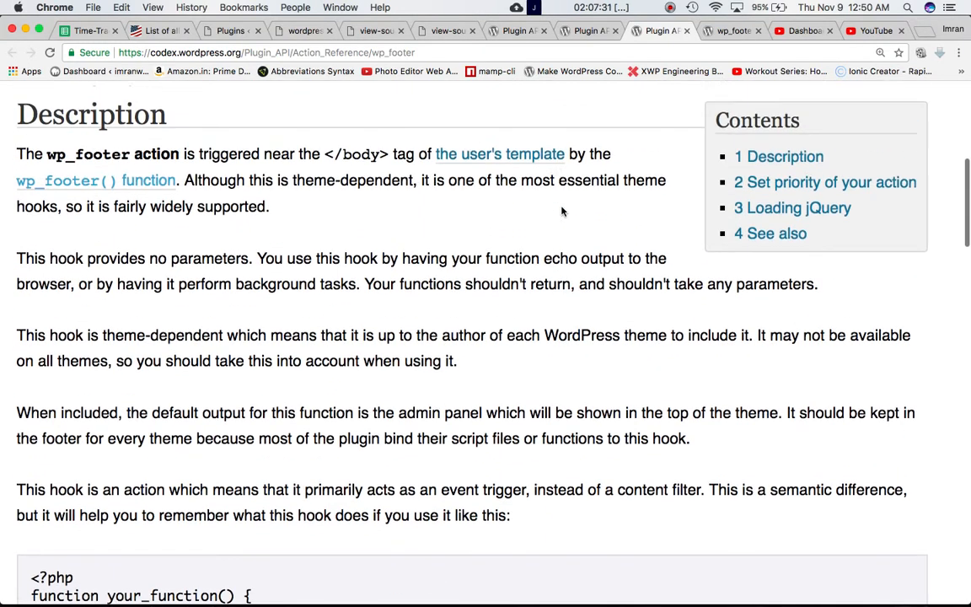
scroll(down, 3)
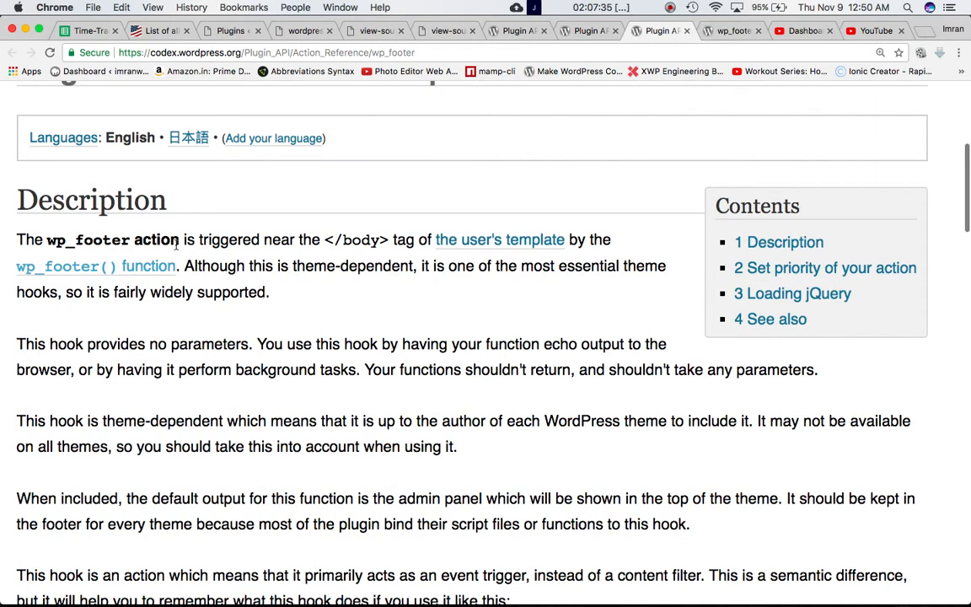
mouse_move(237, 233)
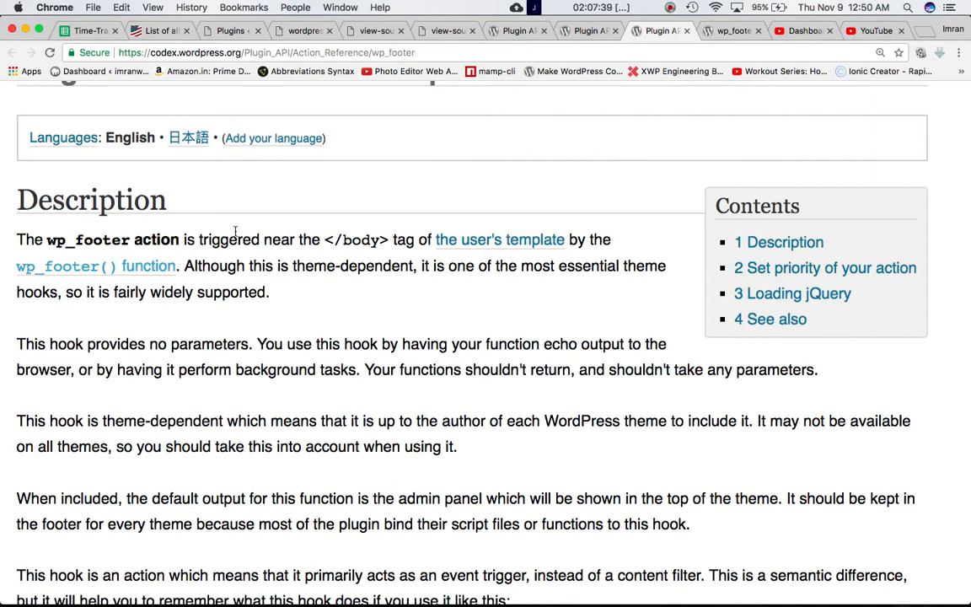
mouse_move(95, 266)
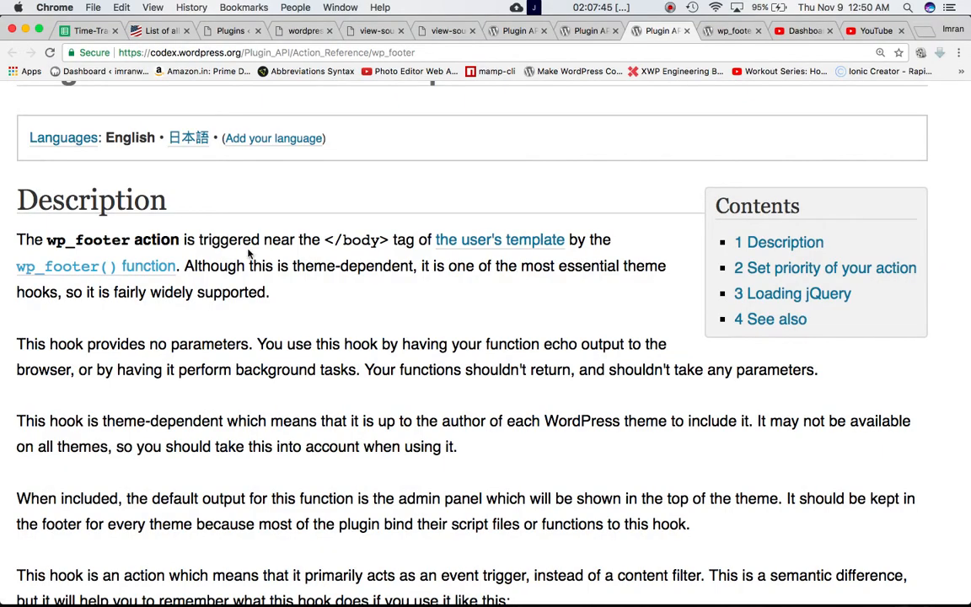
mouse_move(548, 283)
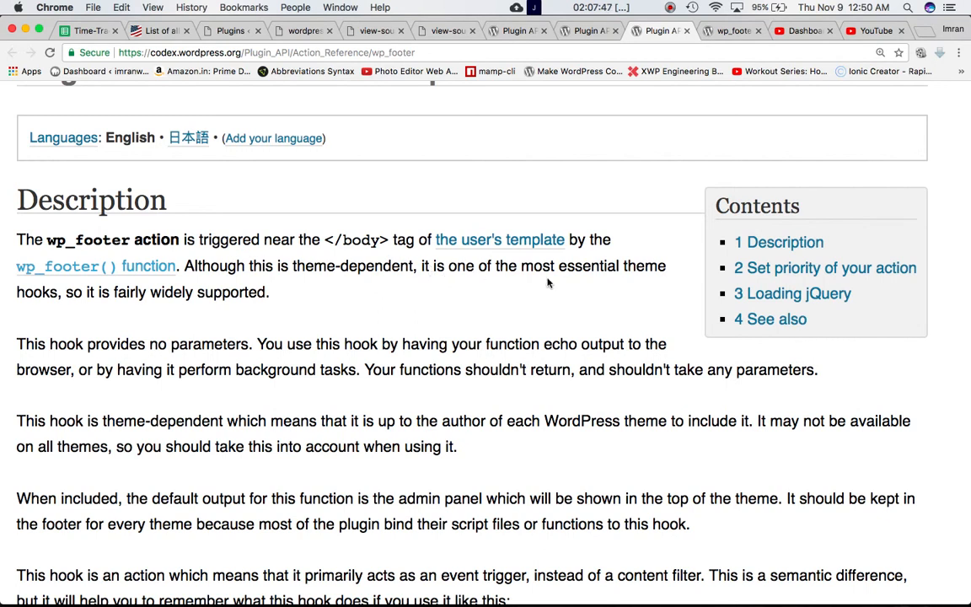
mouse_move(131, 310)
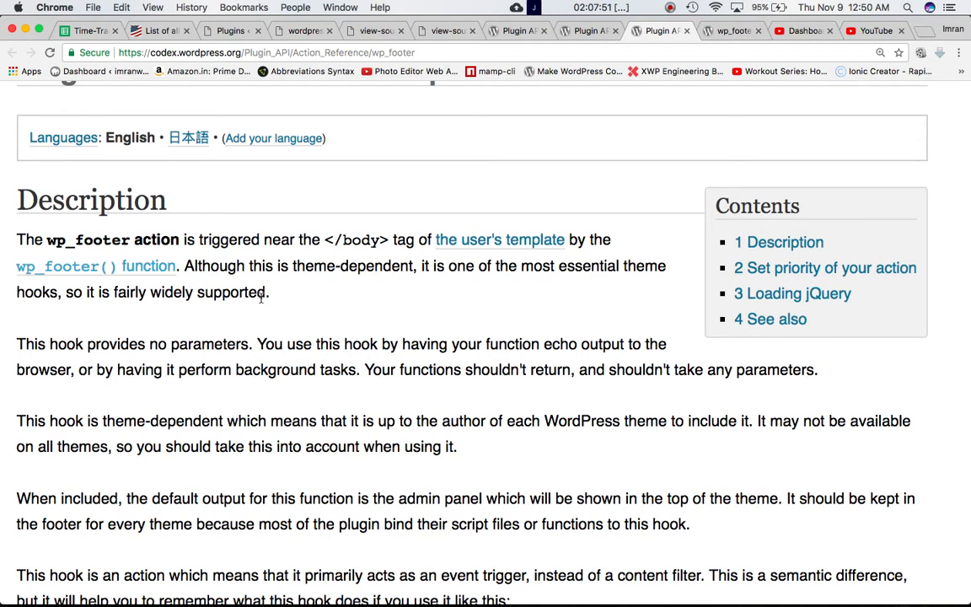
mouse_move(43, 357)
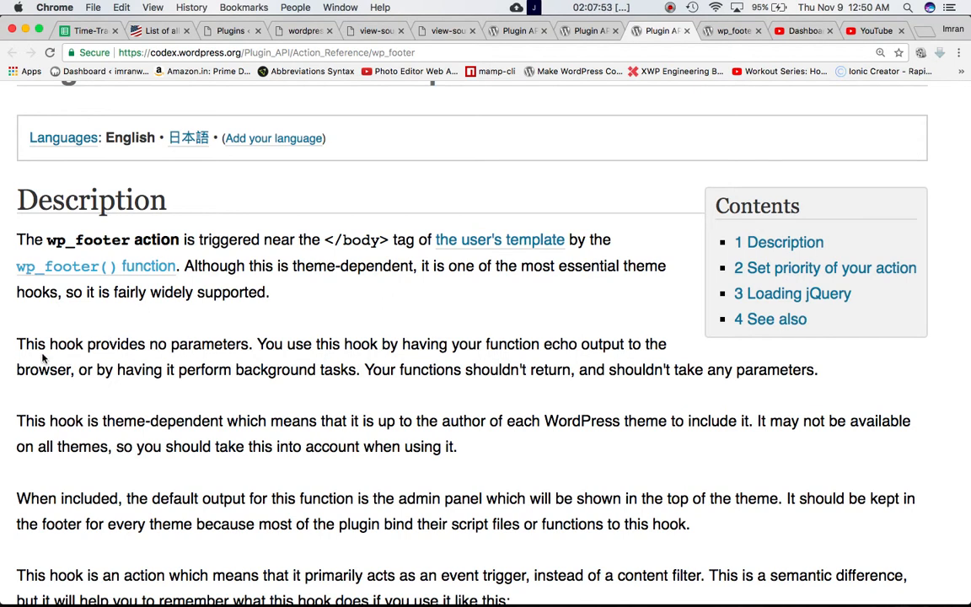
mouse_move(226, 351)
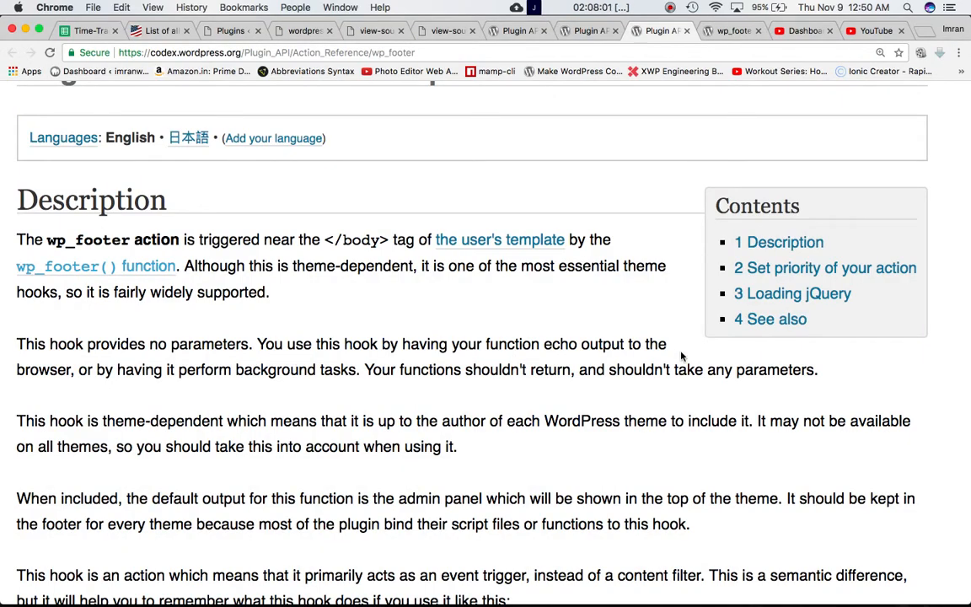
mouse_move(179, 383)
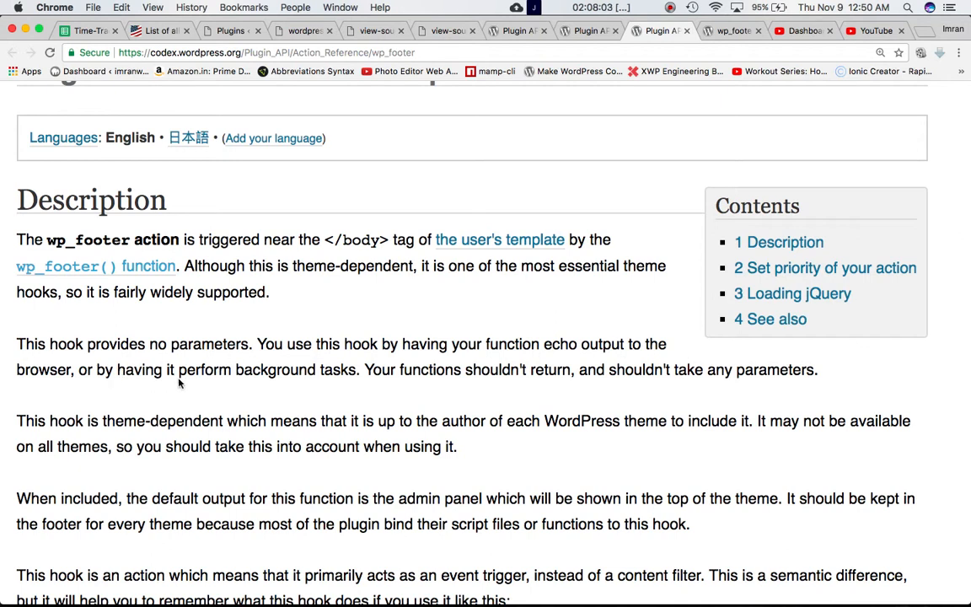
mouse_move(419, 376)
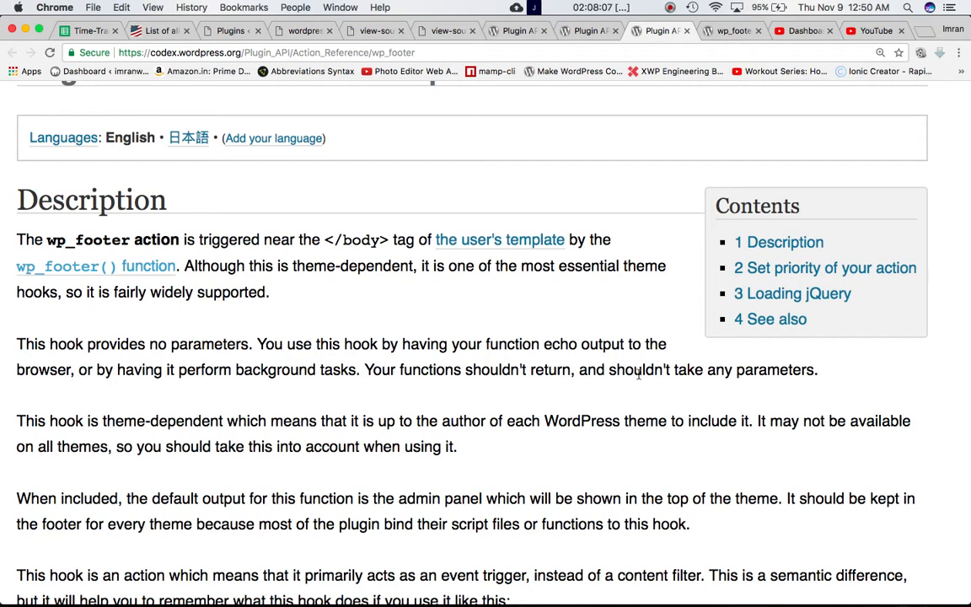
mouse_move(774, 386)
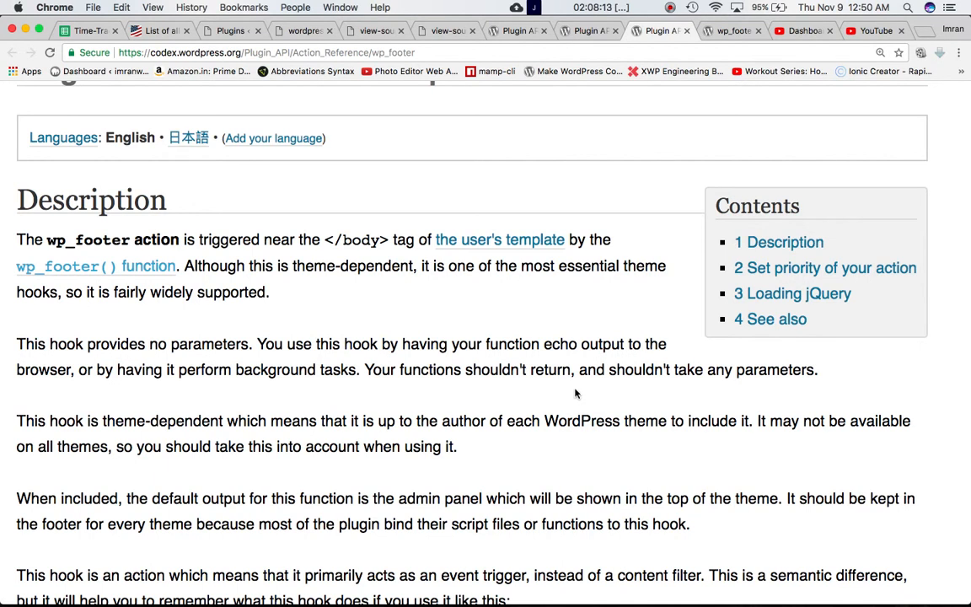
scroll(down, 3)
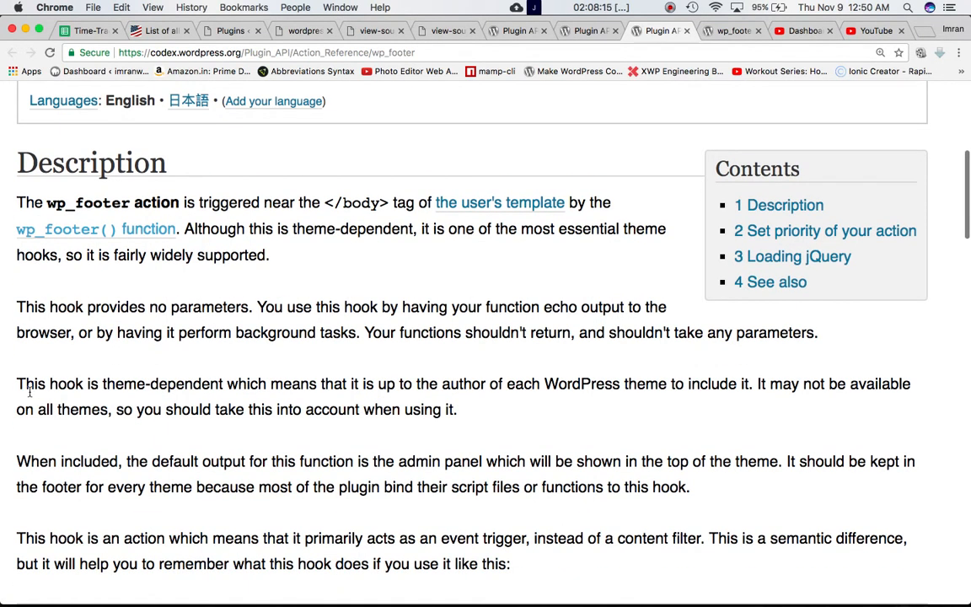
mouse_move(354, 401)
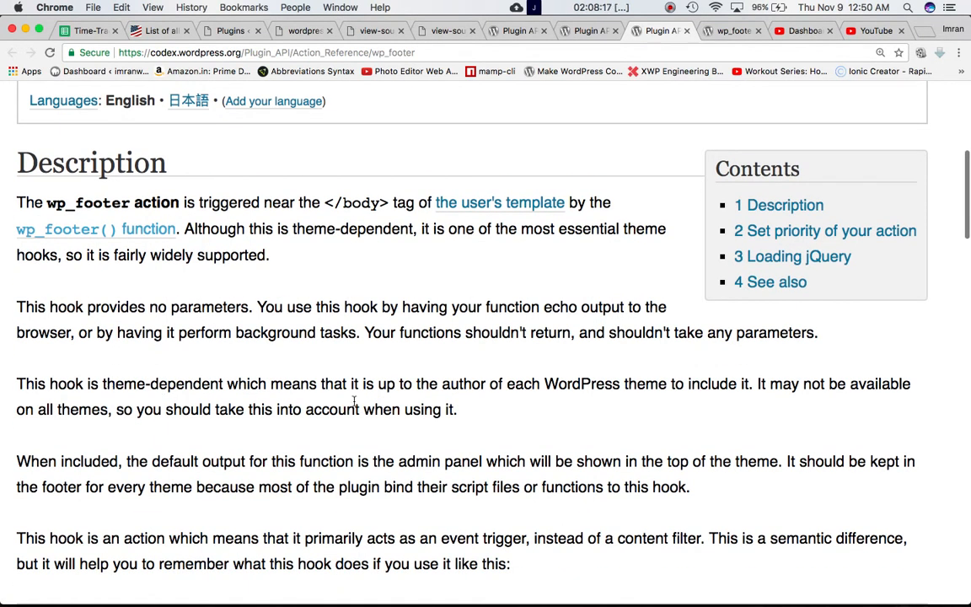
mouse_move(626, 398)
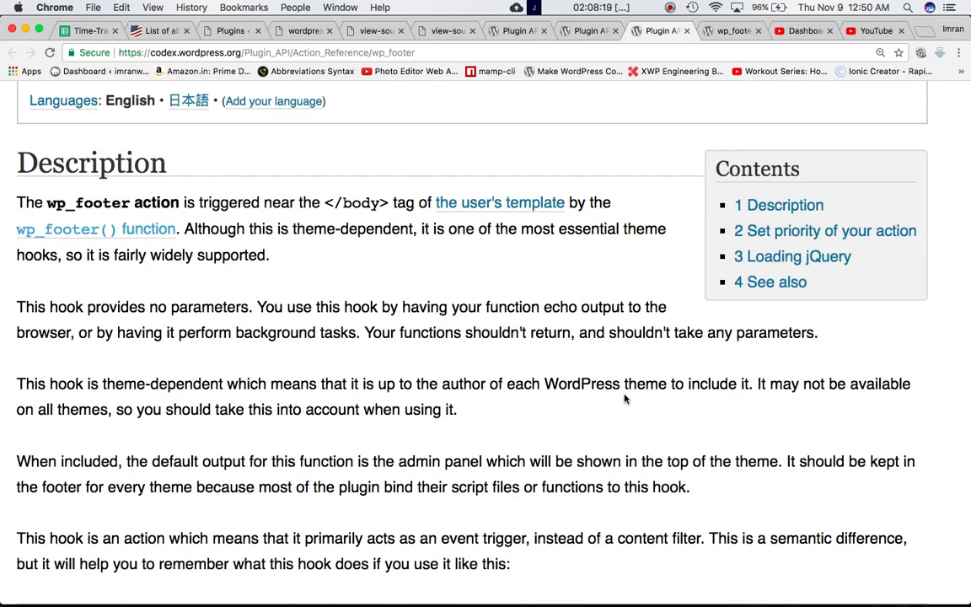
mouse_move(762, 403)
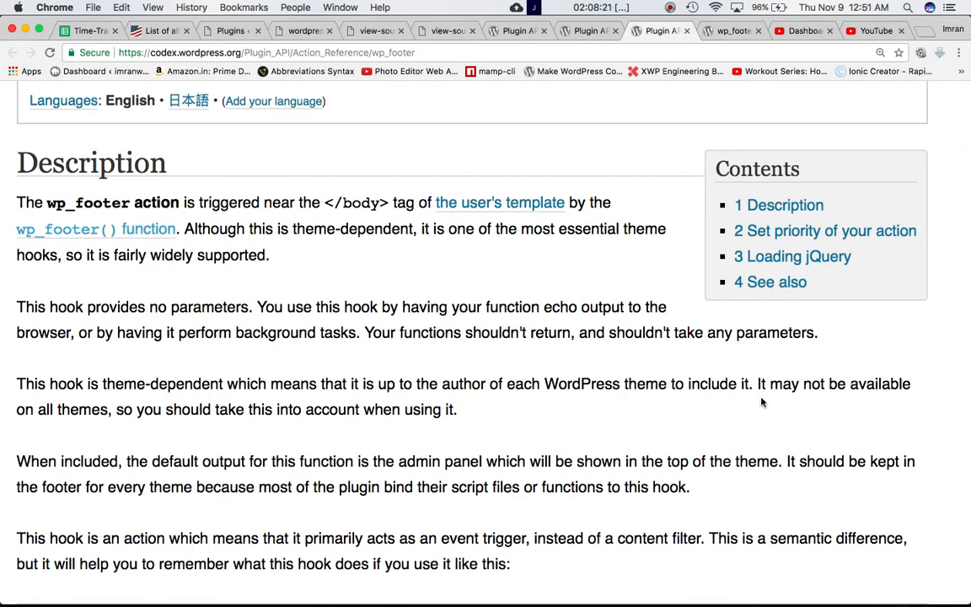
mouse_move(155, 414)
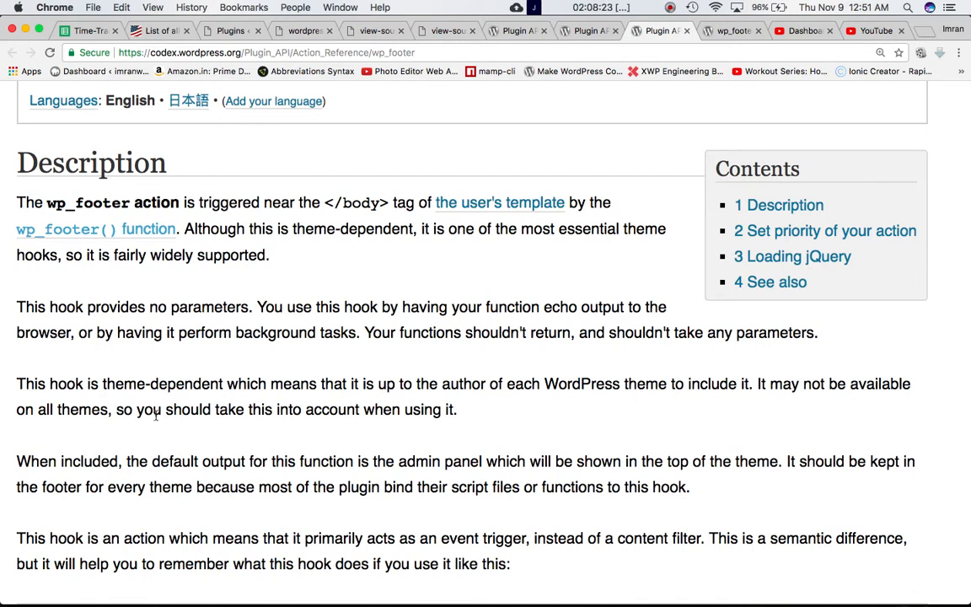
mouse_move(349, 415)
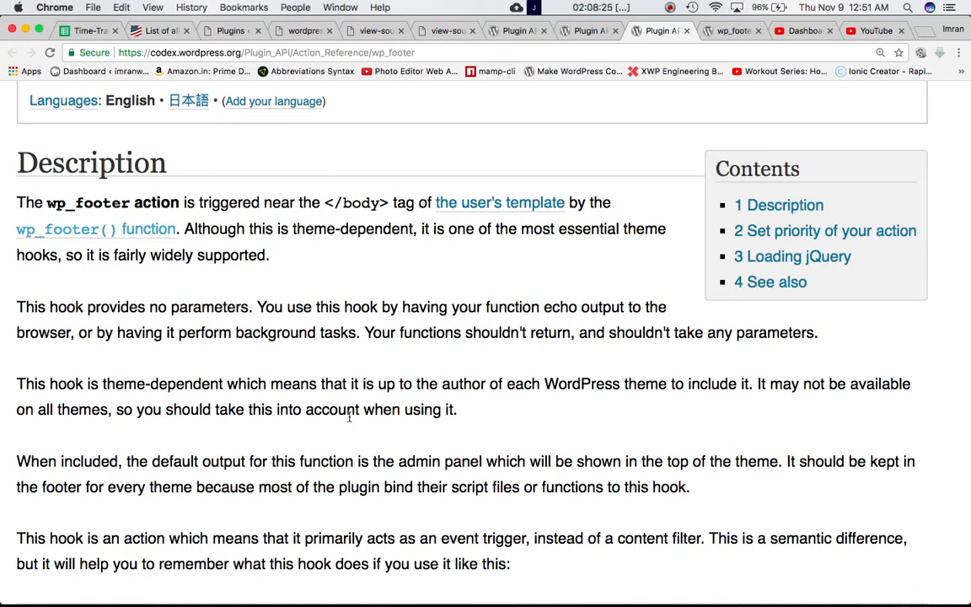
Highlight the Codex paragraph describing the action hook as an event trigger
scroll(down, 3)
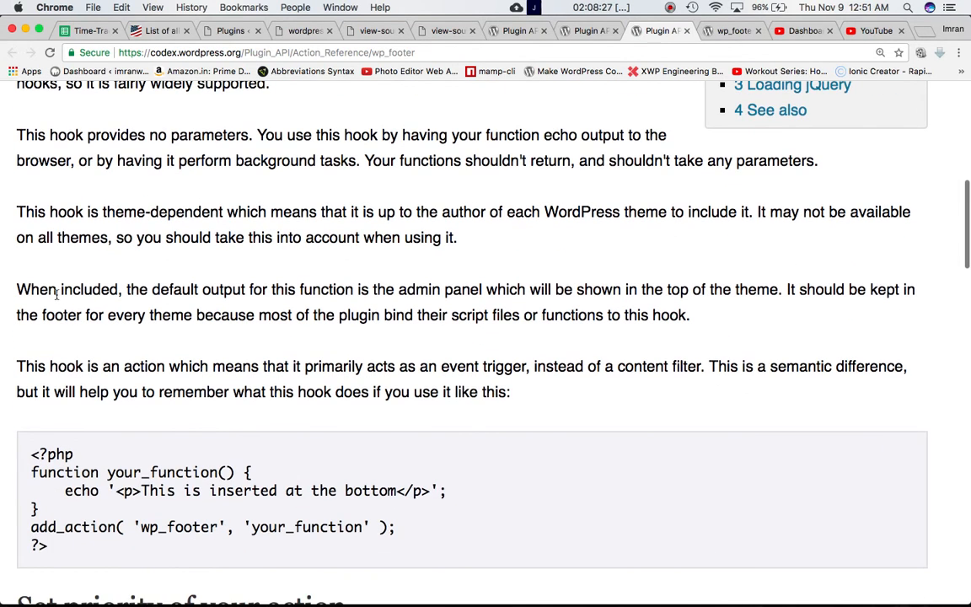
mouse_move(351, 307)
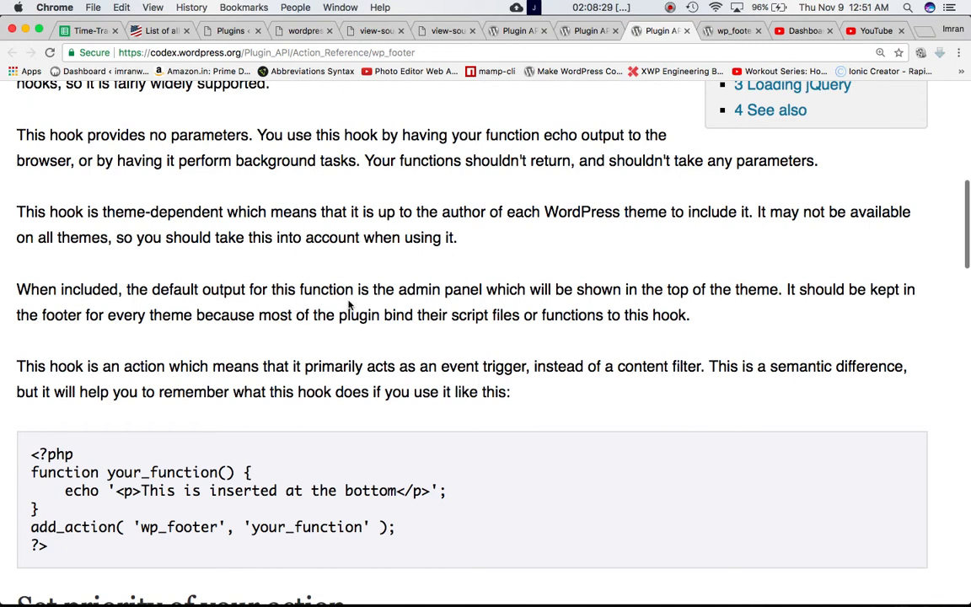
mouse_move(565, 296)
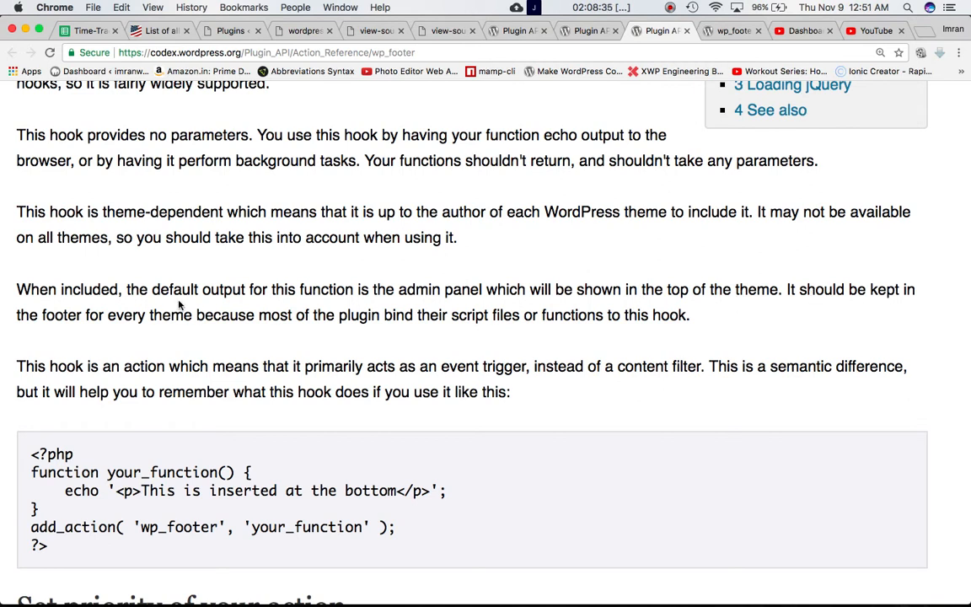
mouse_move(411, 322)
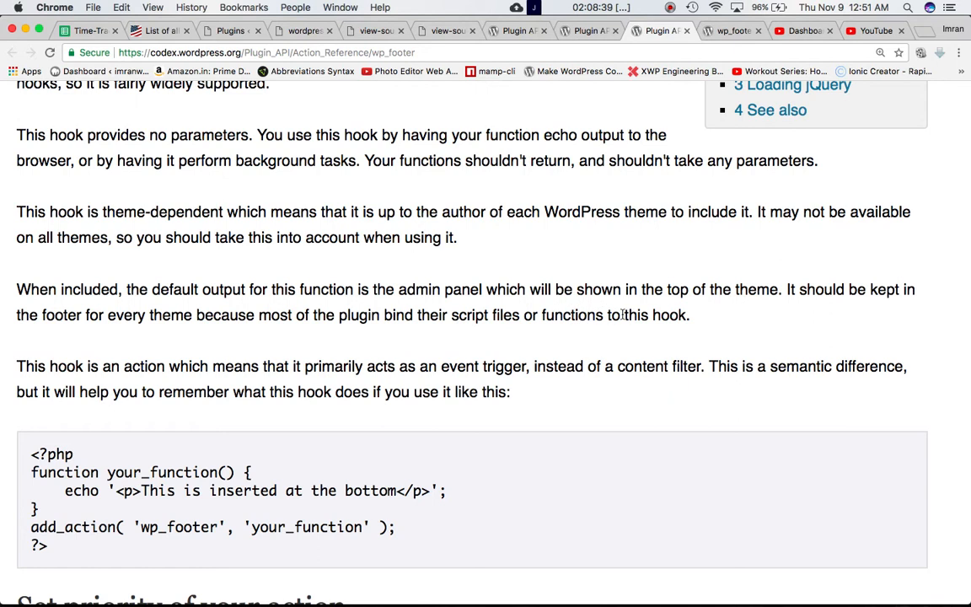
scroll(down, 3)
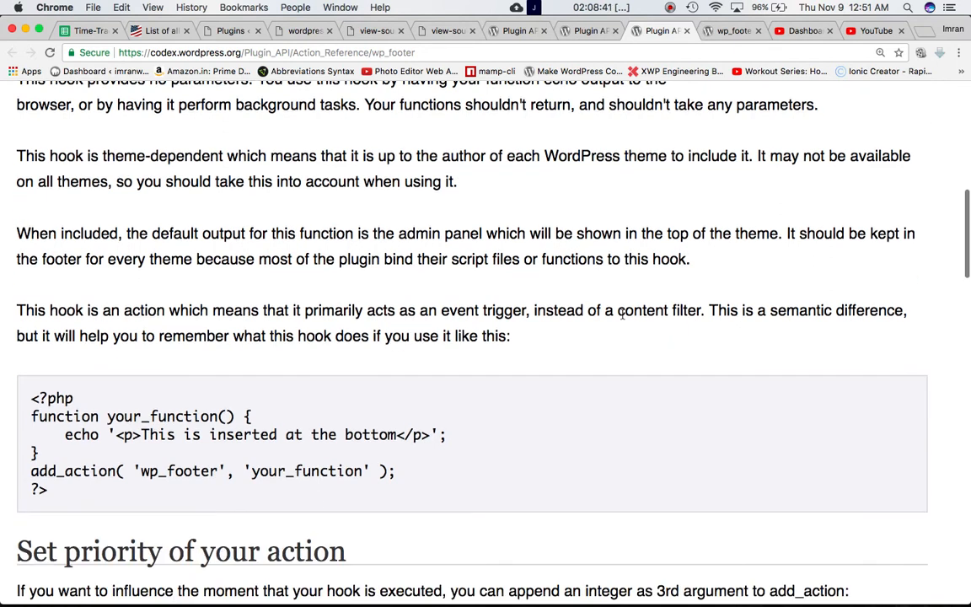
scroll(down, 3)
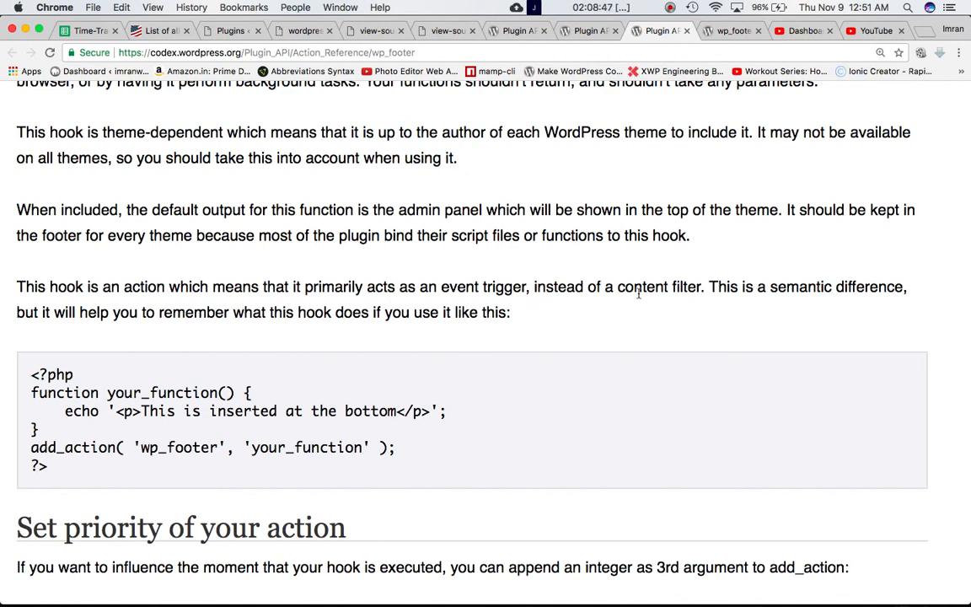
mouse_move(421, 310)
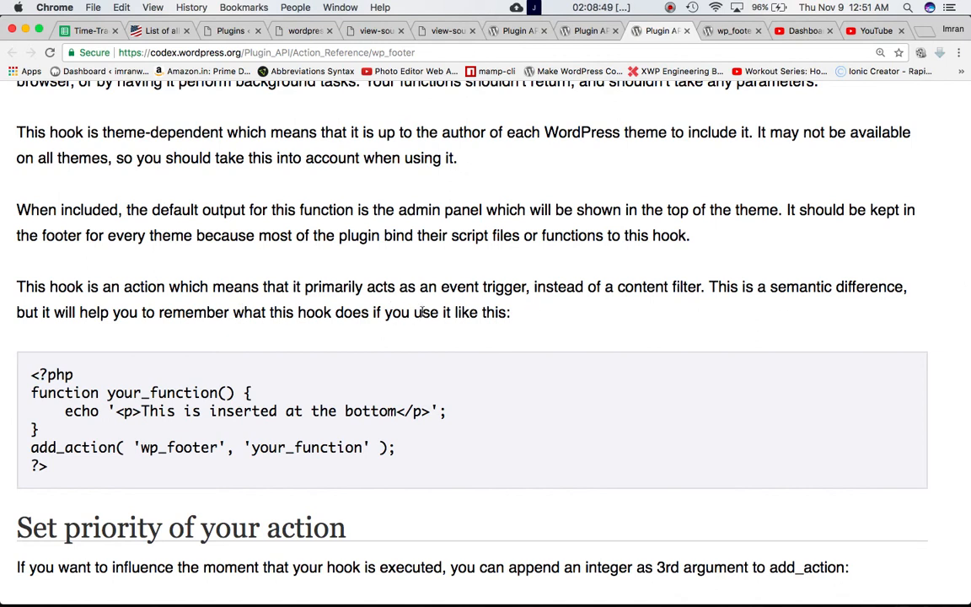
mouse_move(340, 319)
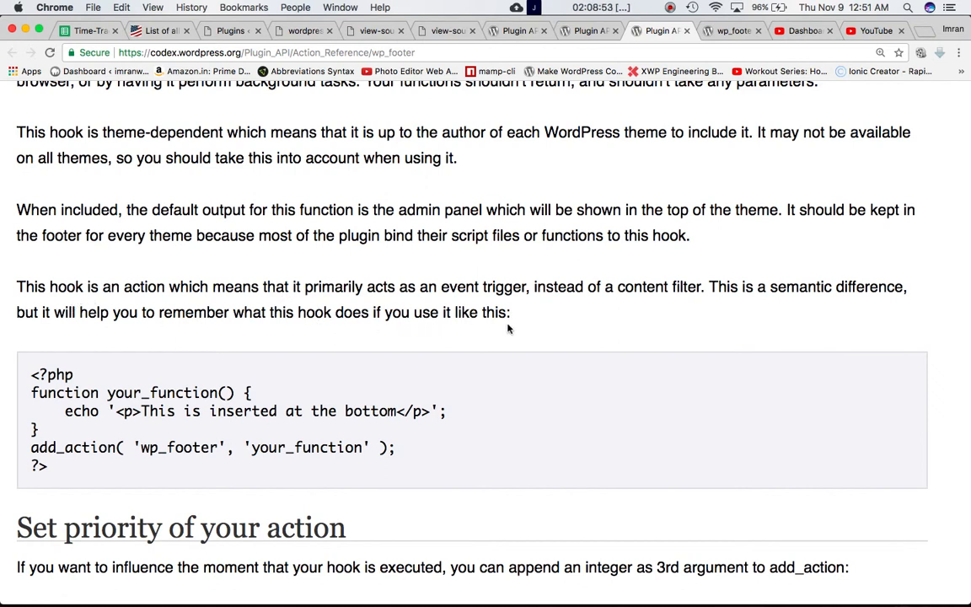
drag(16, 287, 509, 312)
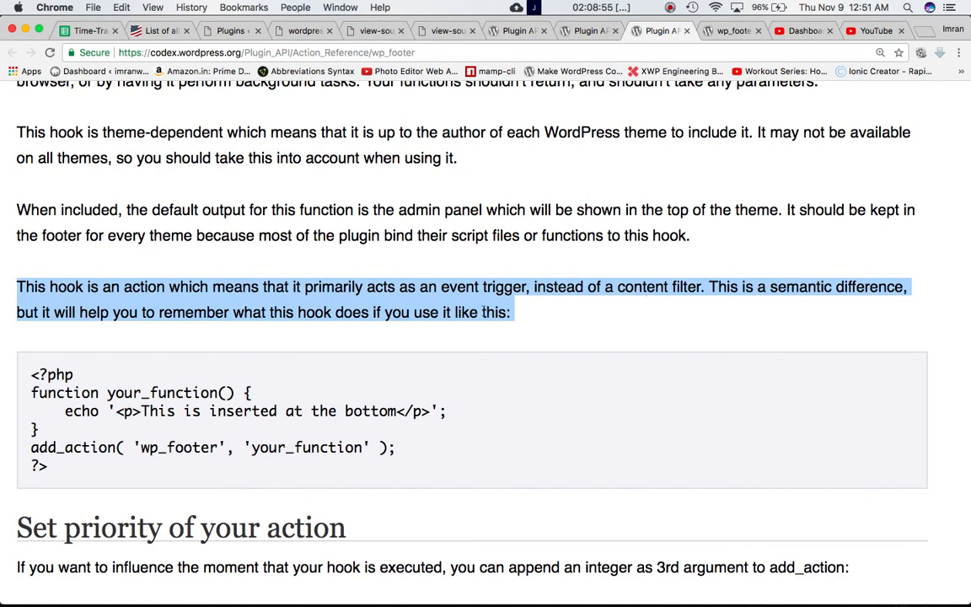
mouse_move(546, 329)
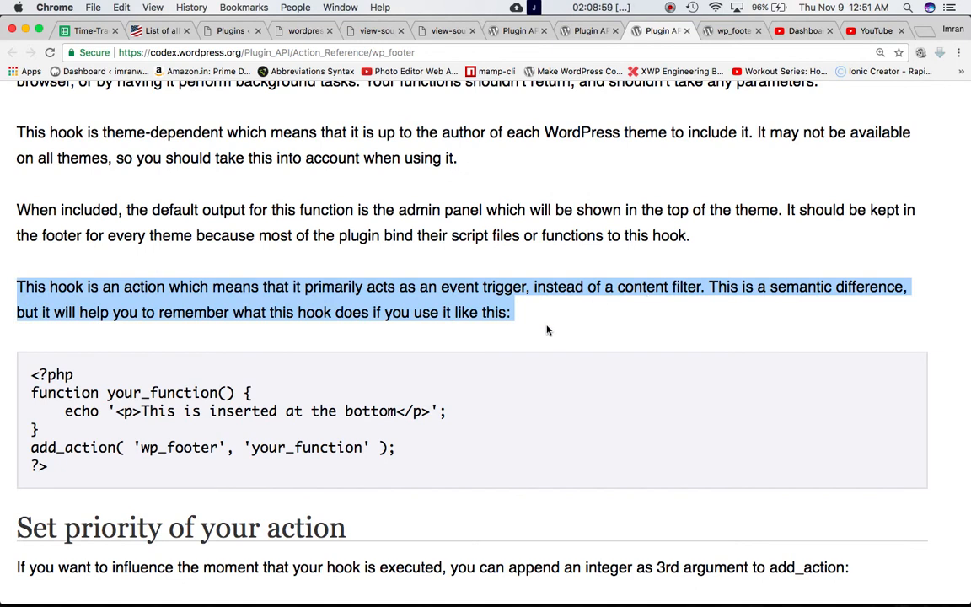
mouse_move(607, 319)
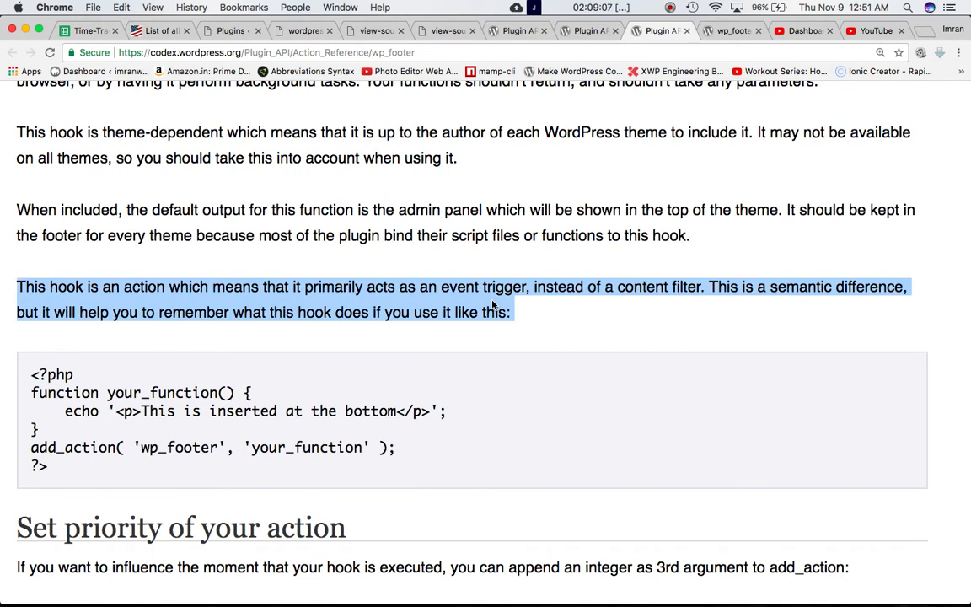
Pick out wp_footer and your_function in the add_action example snippet
scroll(down, 3)
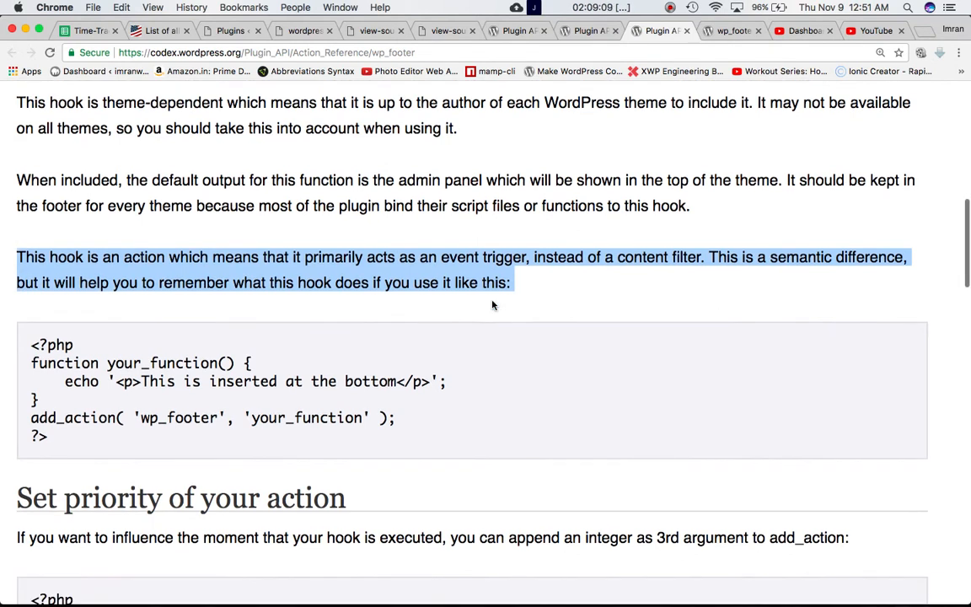
scroll(down, 3)
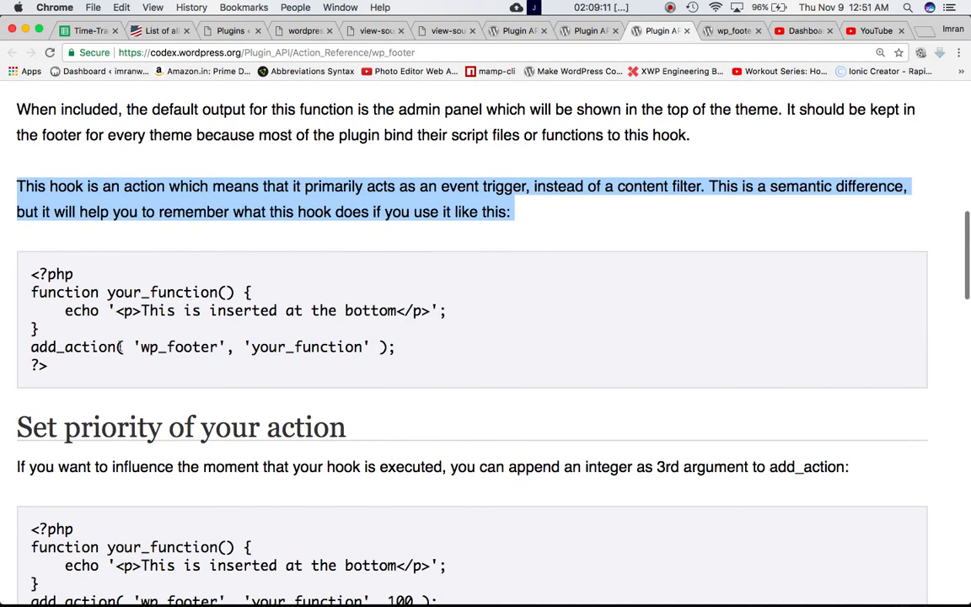
double_click(179, 348)
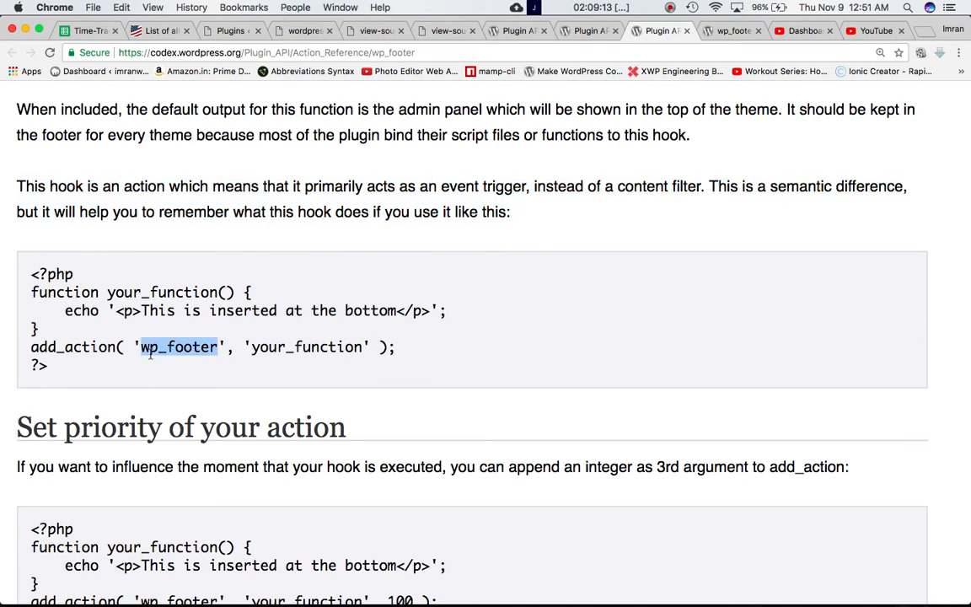
double_click(306, 347)
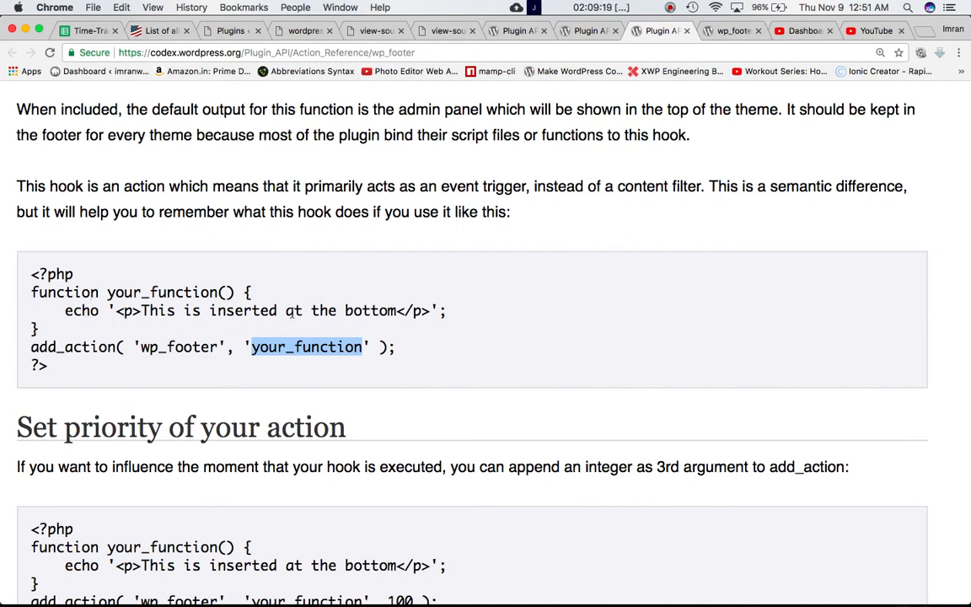
mouse_move(351, 328)
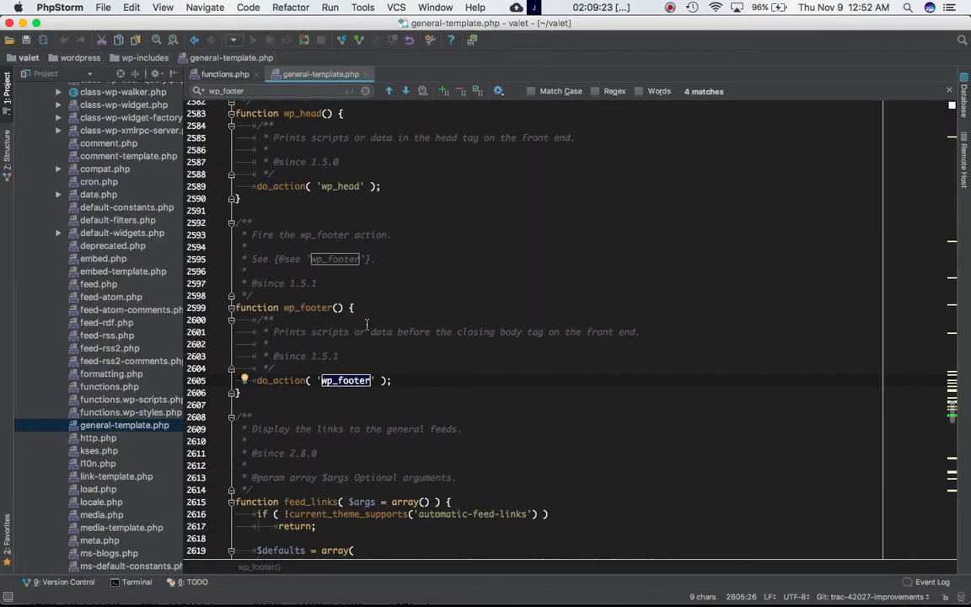
click(224, 74)
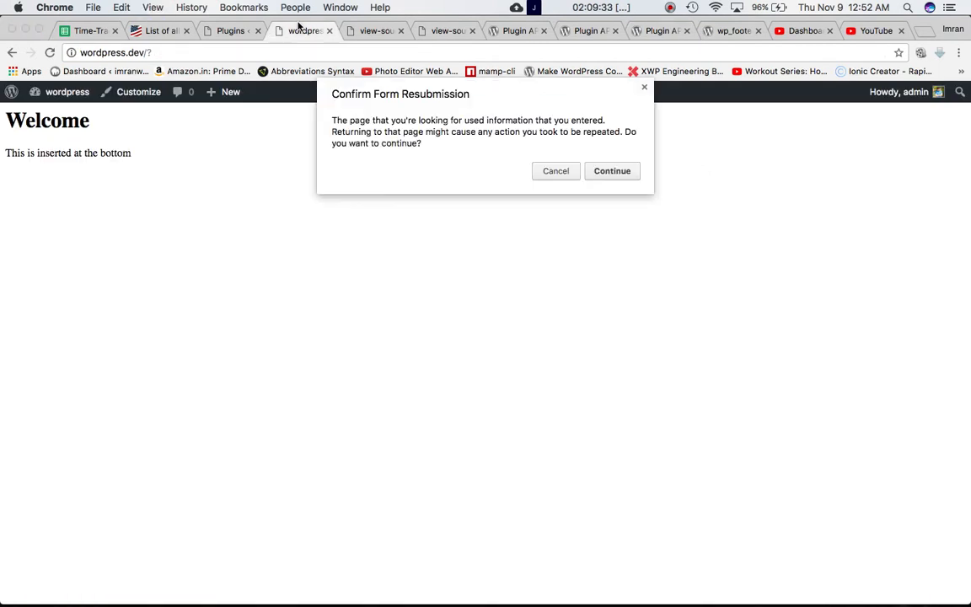
Reload the front page and highlight the footer line 'This is inserted at the bottom'
click(612, 170)
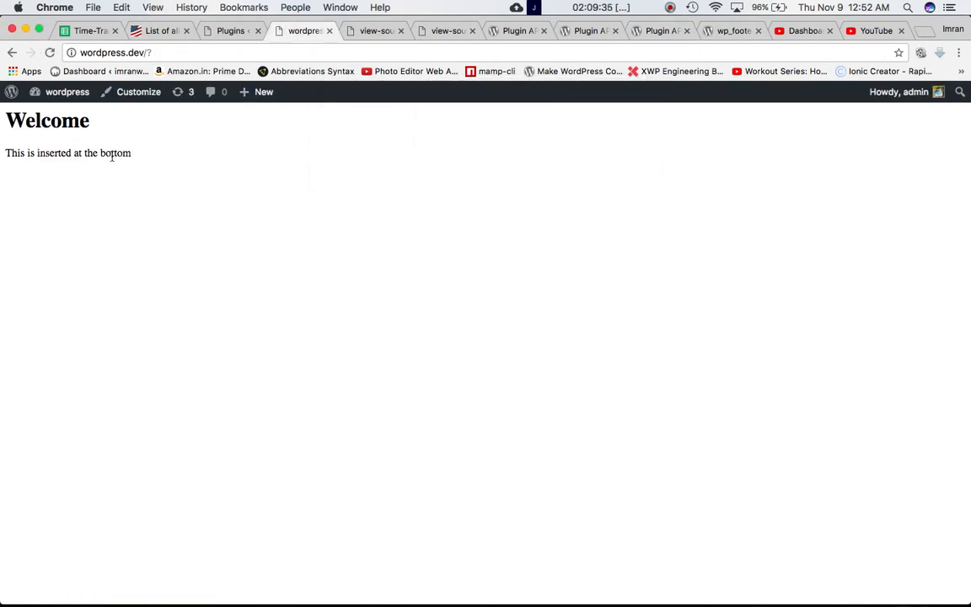
triple_click(68, 152)
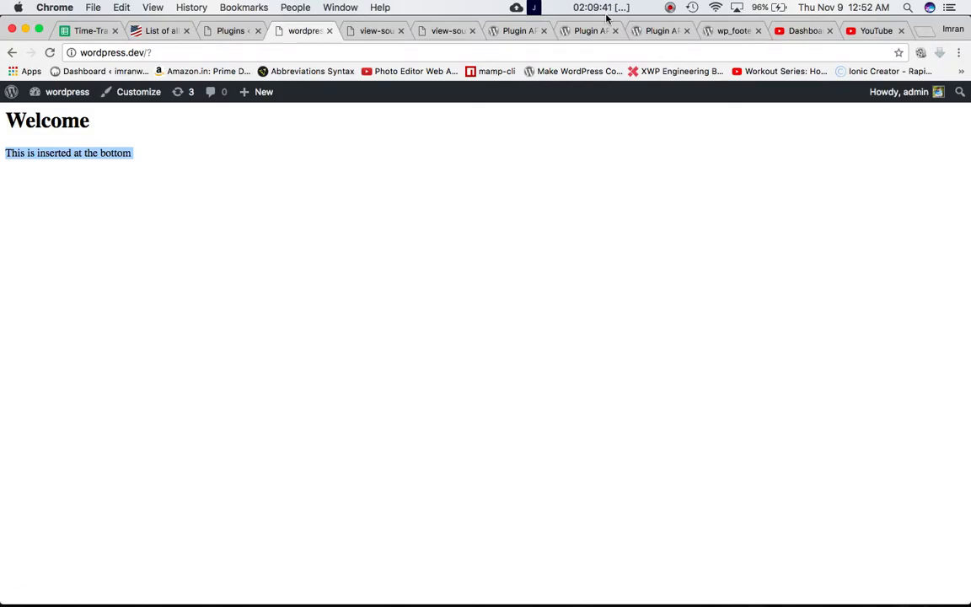
On the Codex page, pick out priority 100 in the 'Set priority of your action' example
click(661, 30)
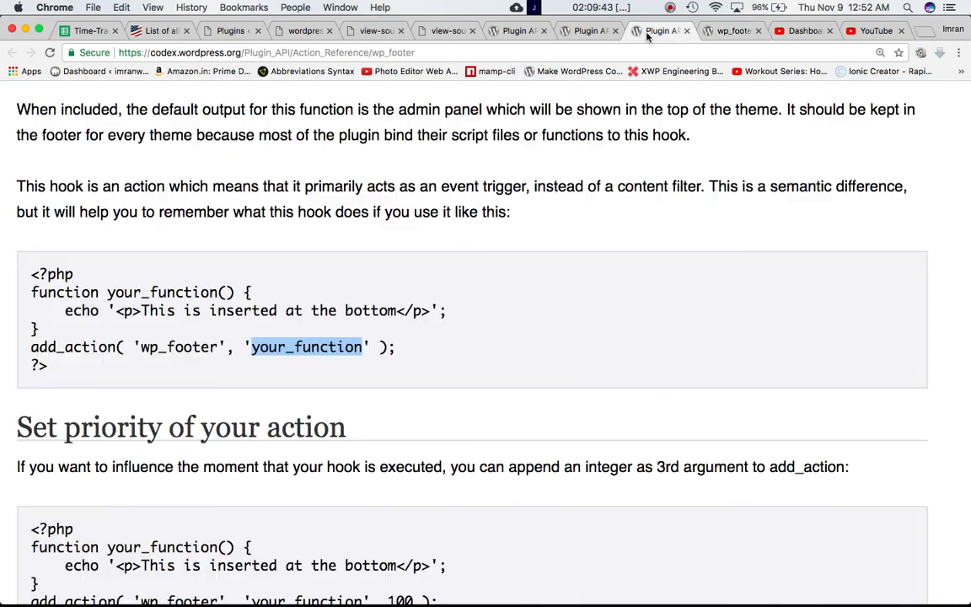
scroll(down, 3)
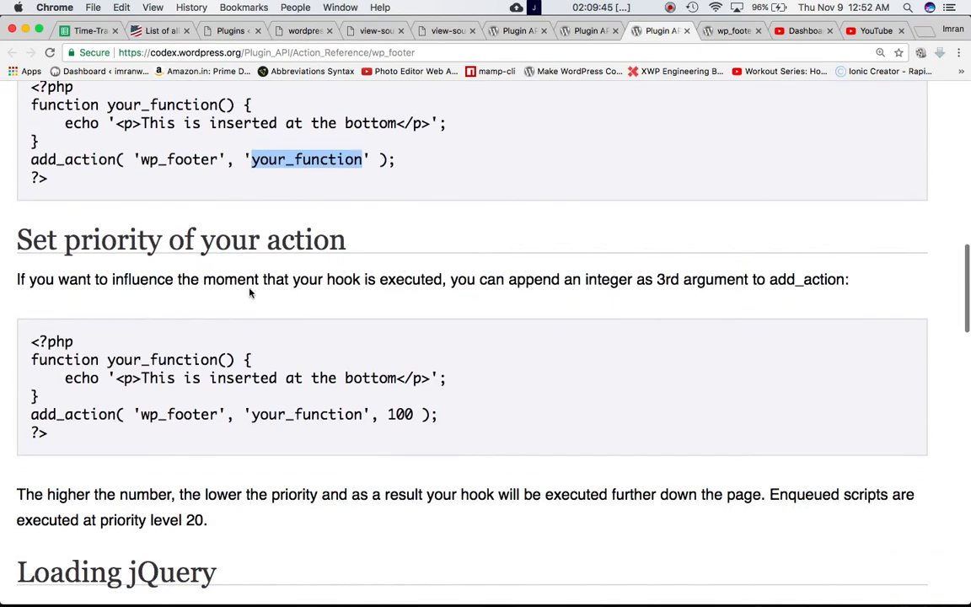
mouse_move(419, 297)
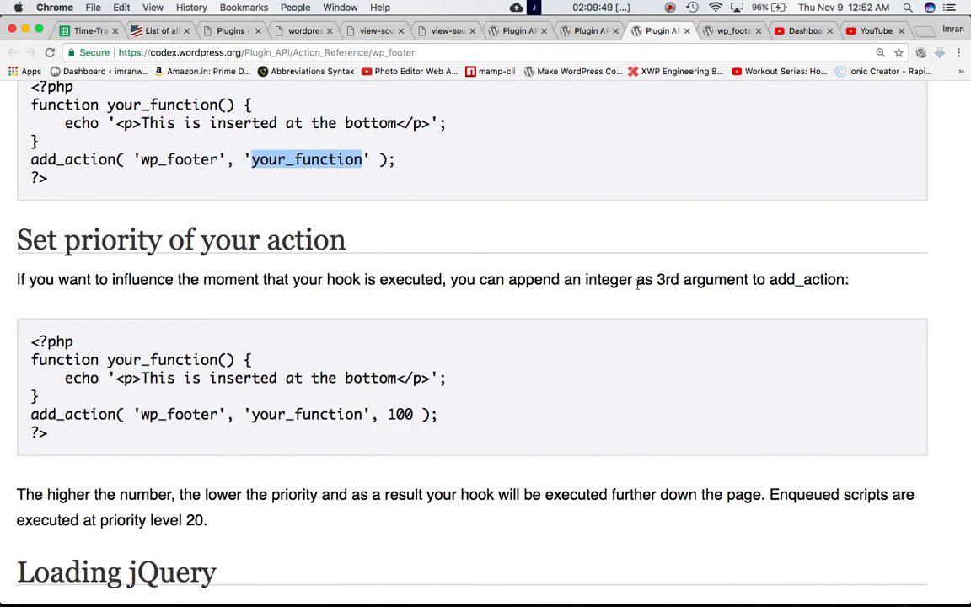
mouse_move(819, 283)
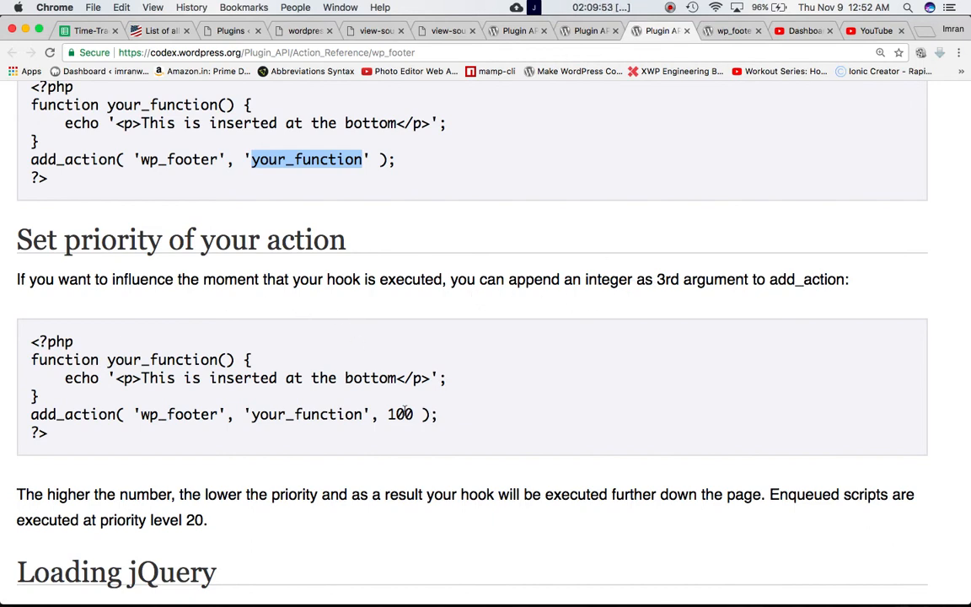
double_click(401, 415)
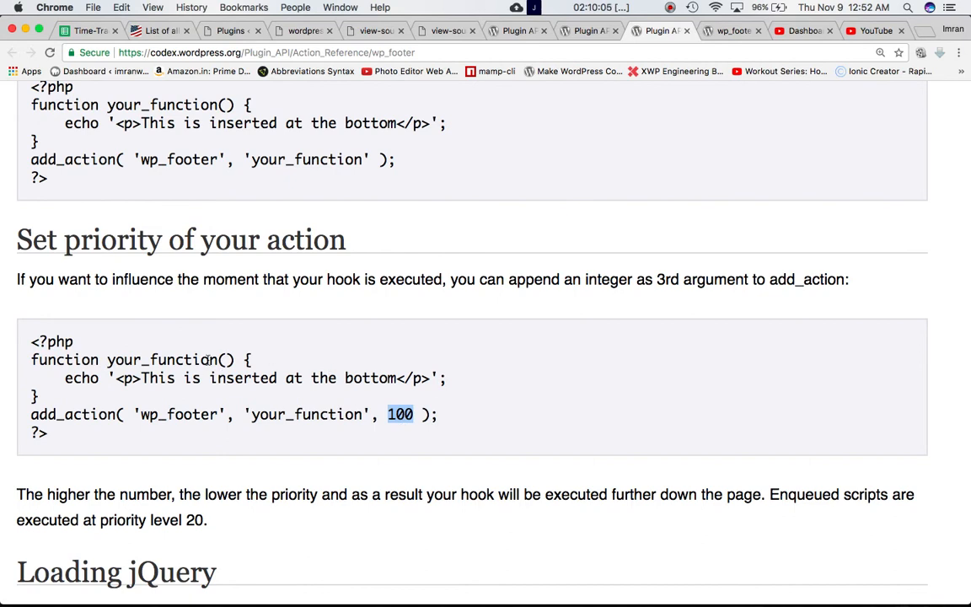
mouse_move(402, 429)
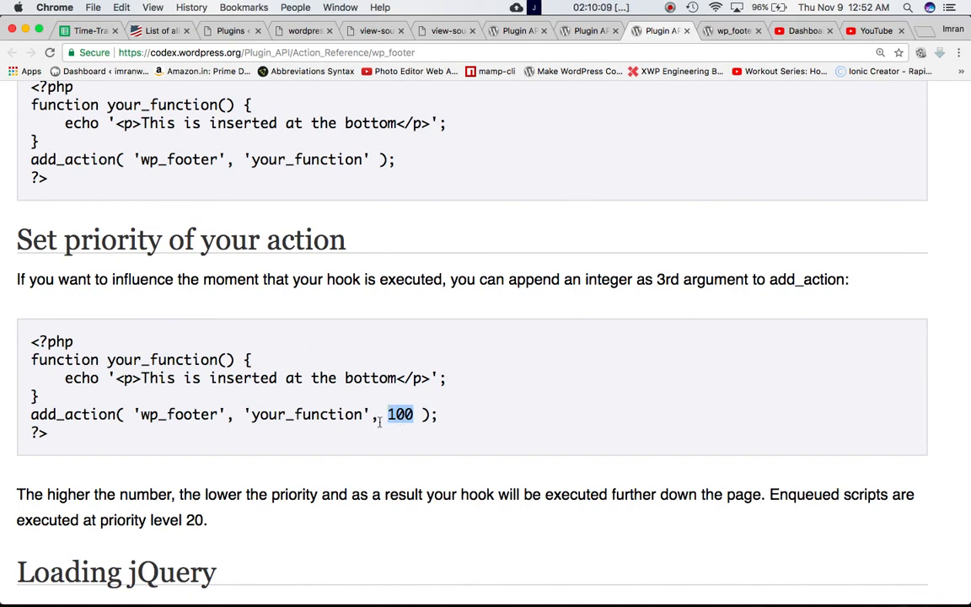
scroll(down, 3)
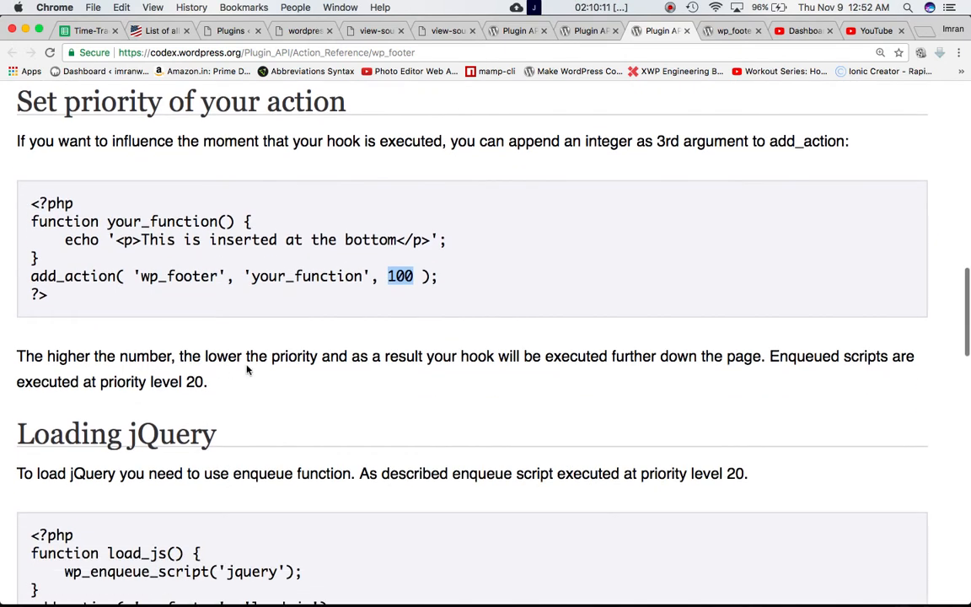
mouse_move(525, 374)
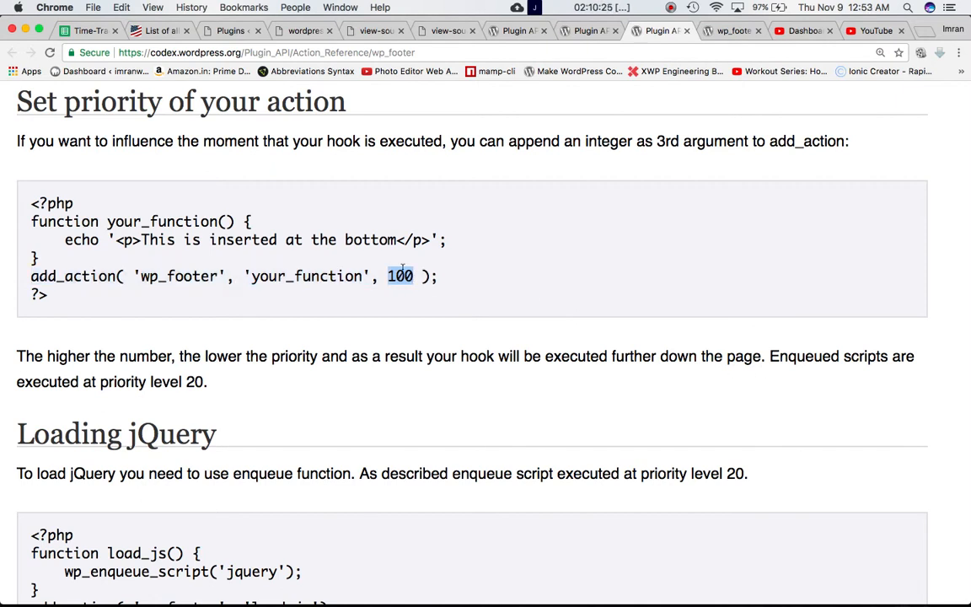
mouse_move(448, 536)
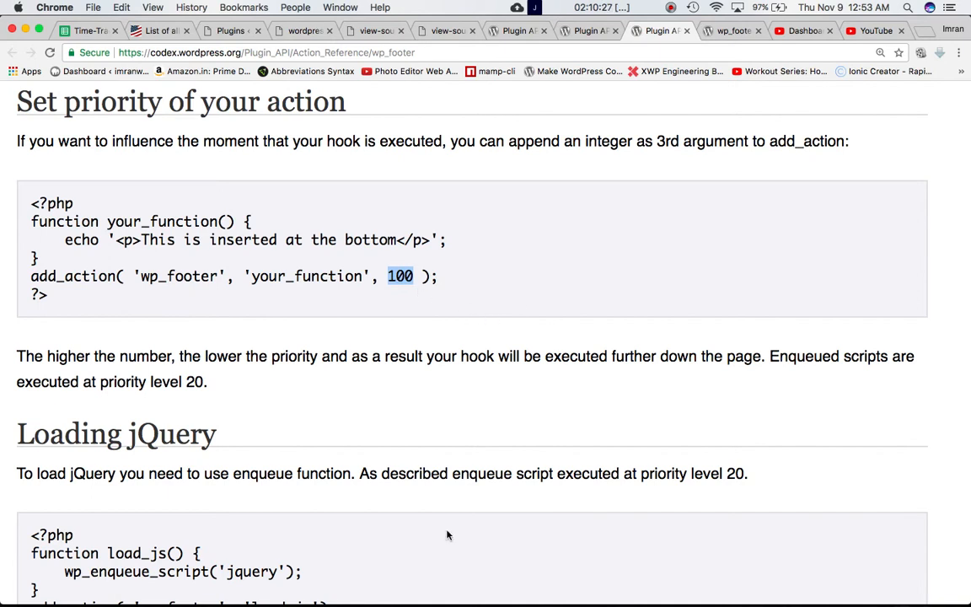
mouse_move(759, 376)
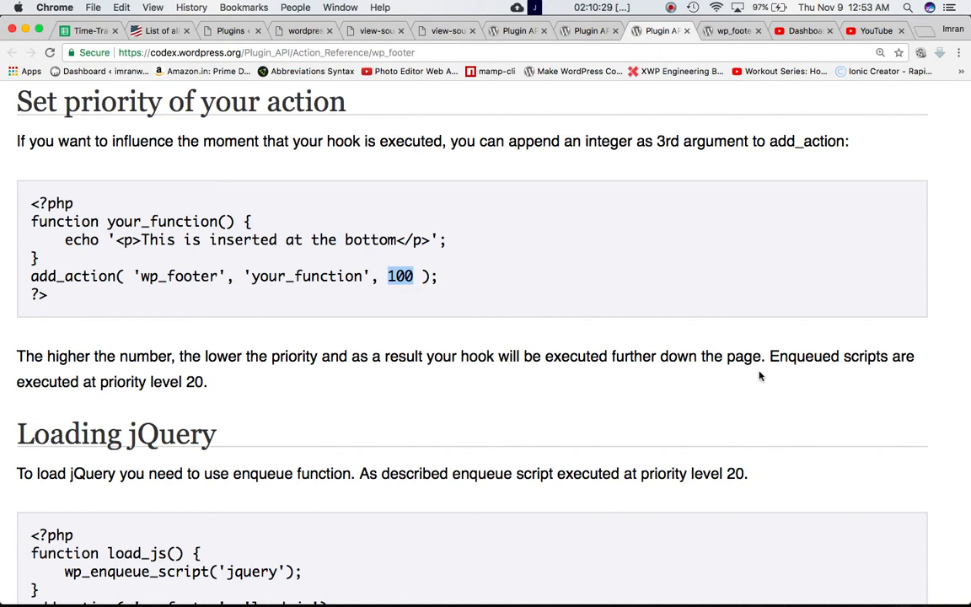
mouse_move(153, 389)
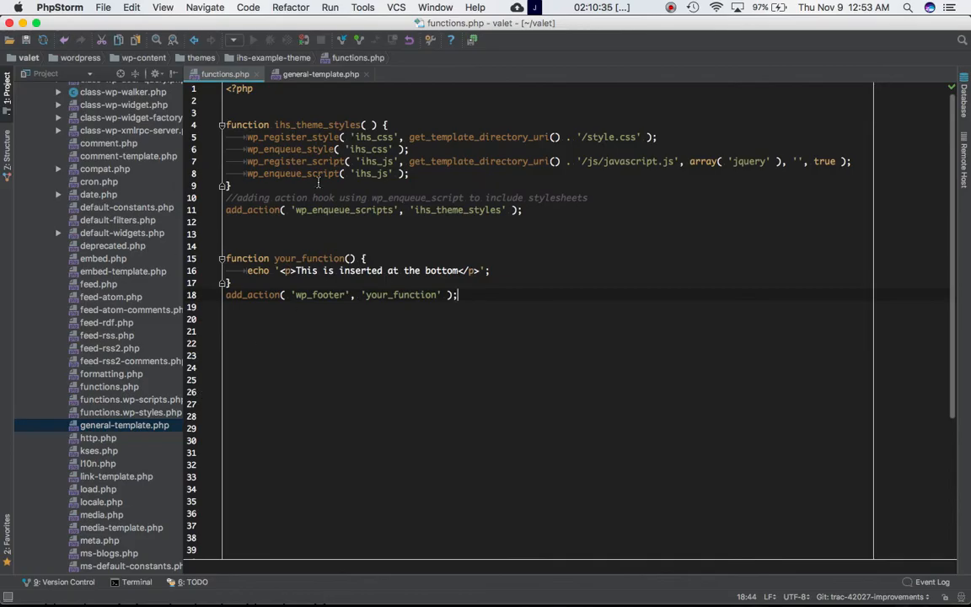
Pick out the wp_enqueue_scripts hook name in functions.php's add_action call
double_click(344, 209)
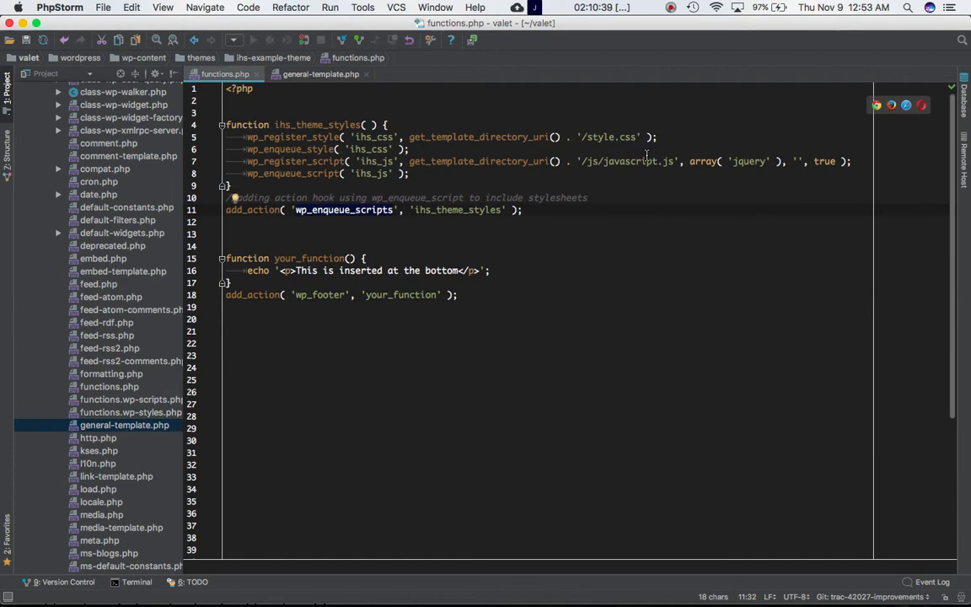
mouse_move(341, 217)
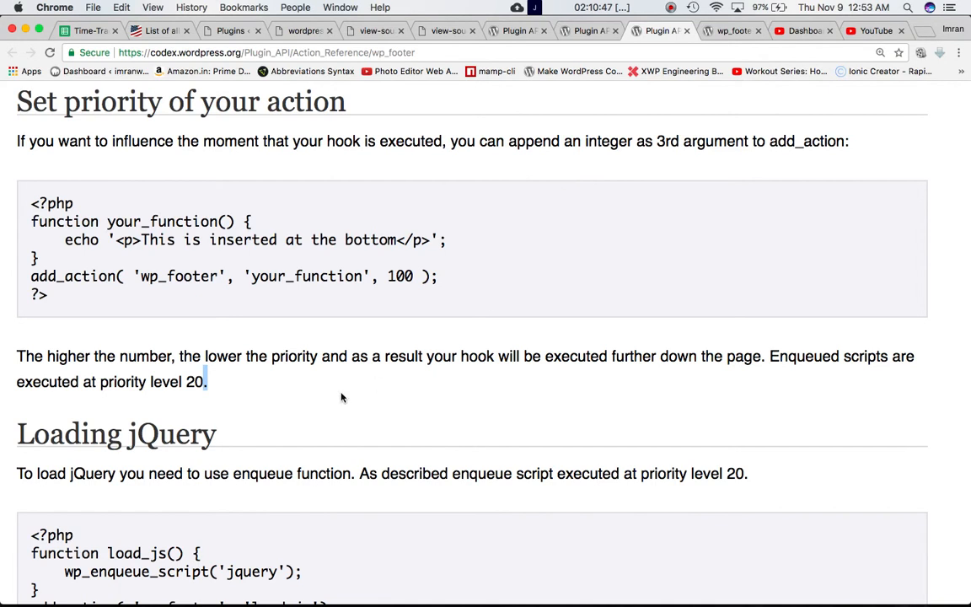
Highlight the Loading jQuery sentence stating enqueued scripts run at priority 20
scroll(down, 3)
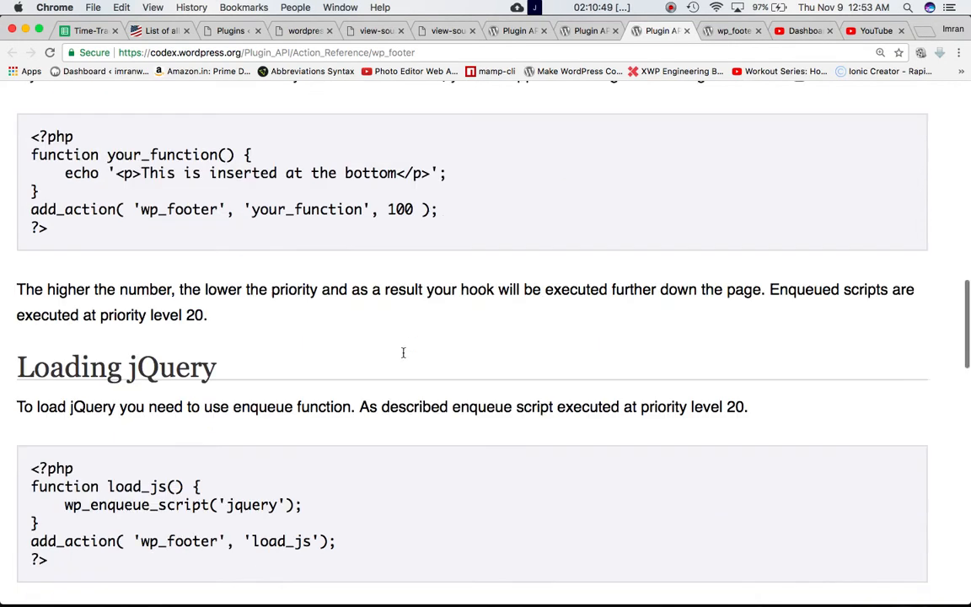
scroll(down, 3)
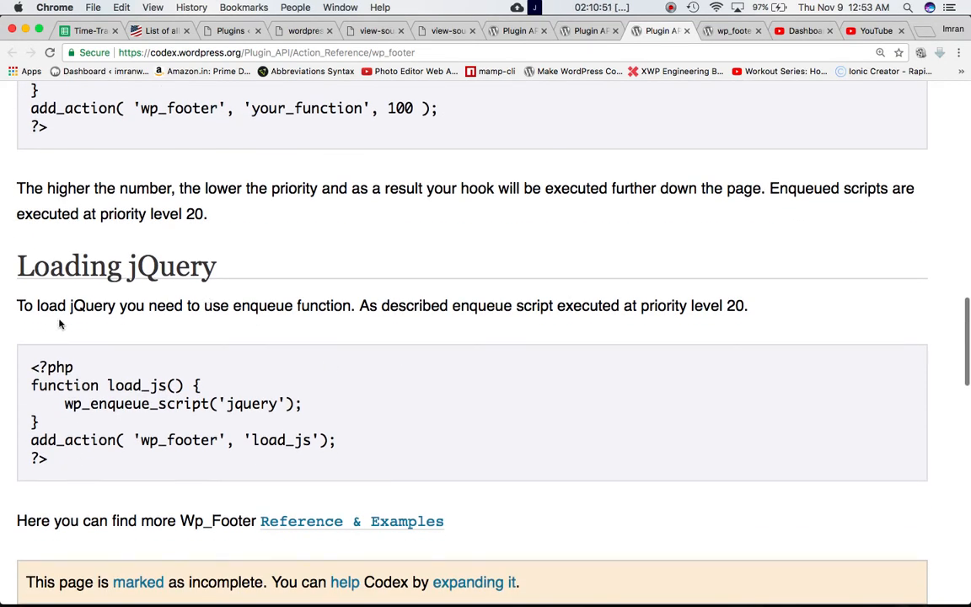
mouse_move(425, 324)
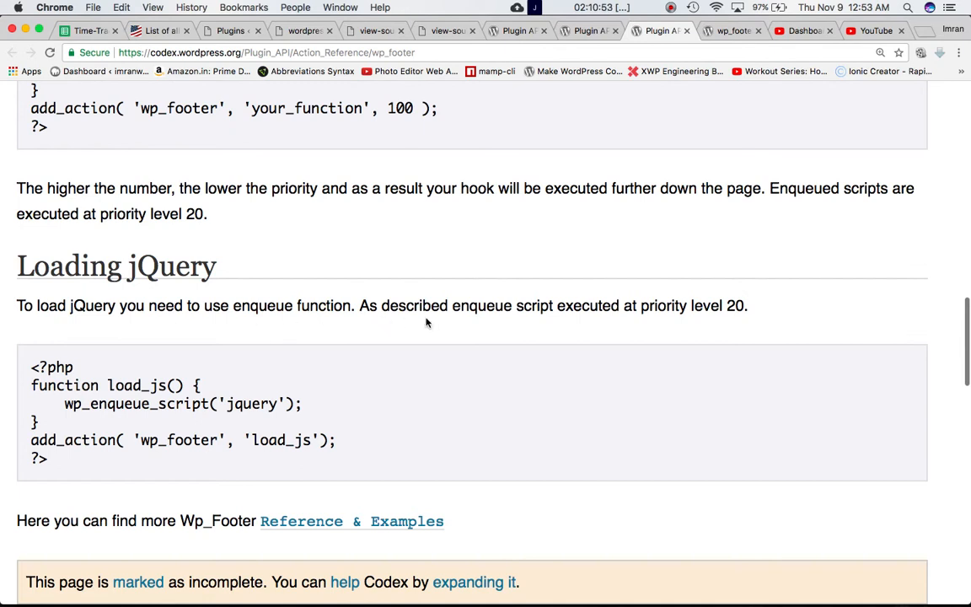
mouse_move(683, 320)
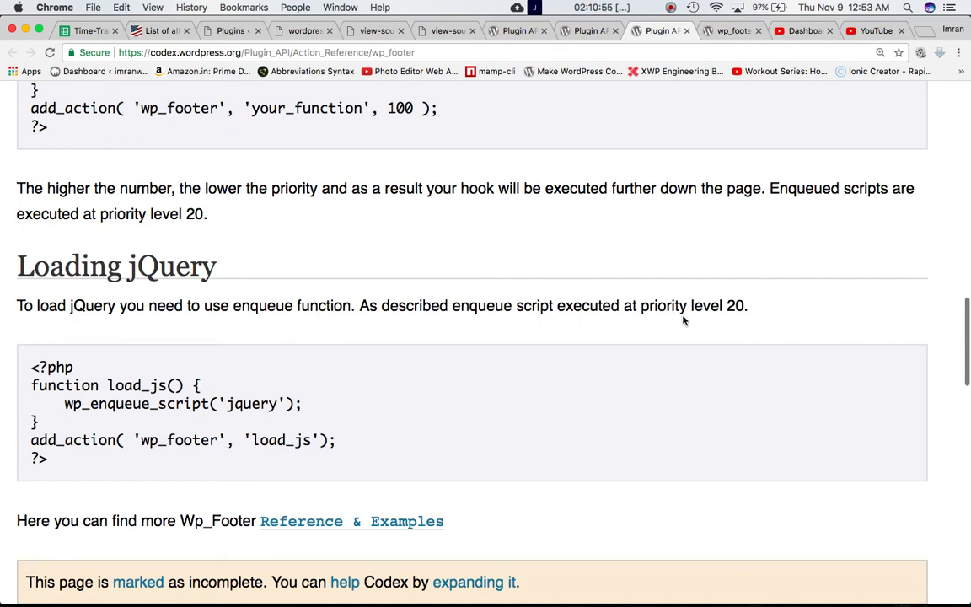
double_click(735, 305)
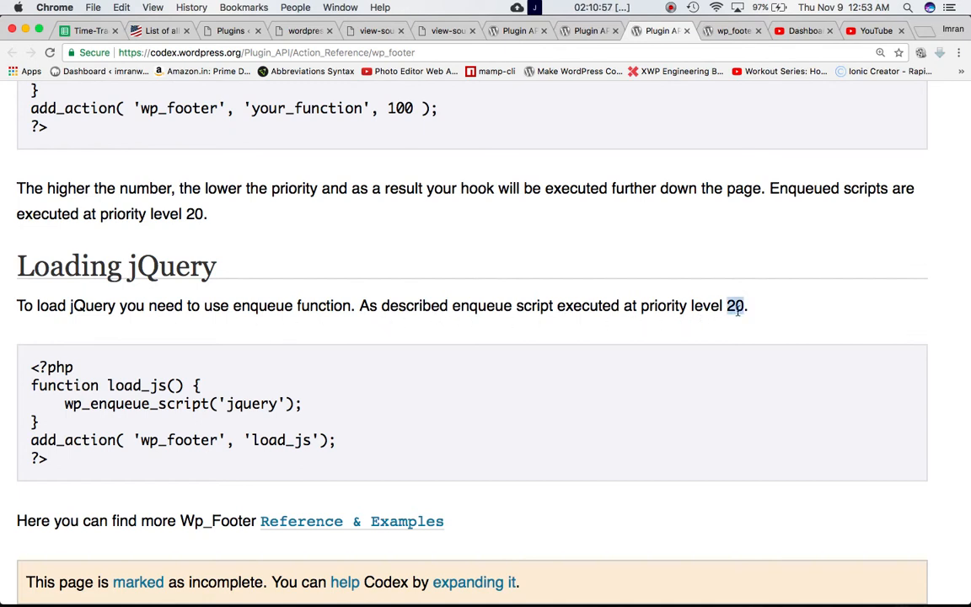
triple_click(379, 305)
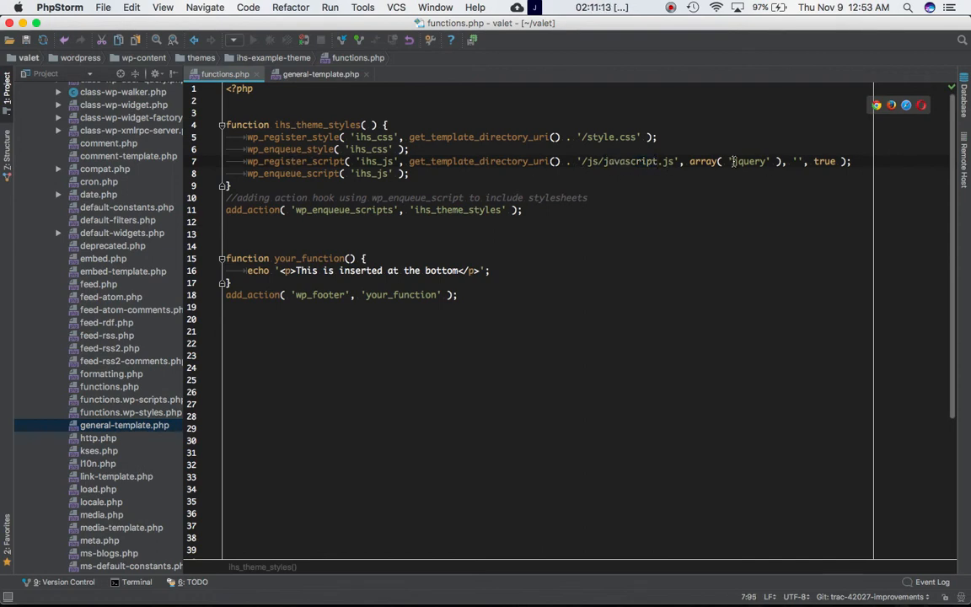
Pick out the jquery dependency in the wp_register_script array in functions.php
double_click(749, 162)
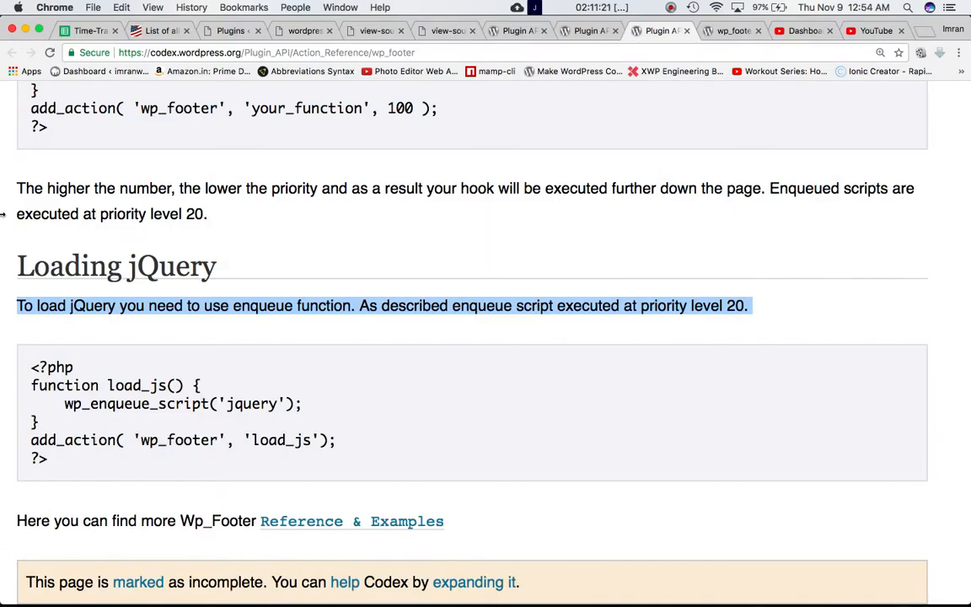
Pick out wp_footer, load_js and wp_enqueue_script in turn in the Codex Loading jQuery example
double_click(178, 440)
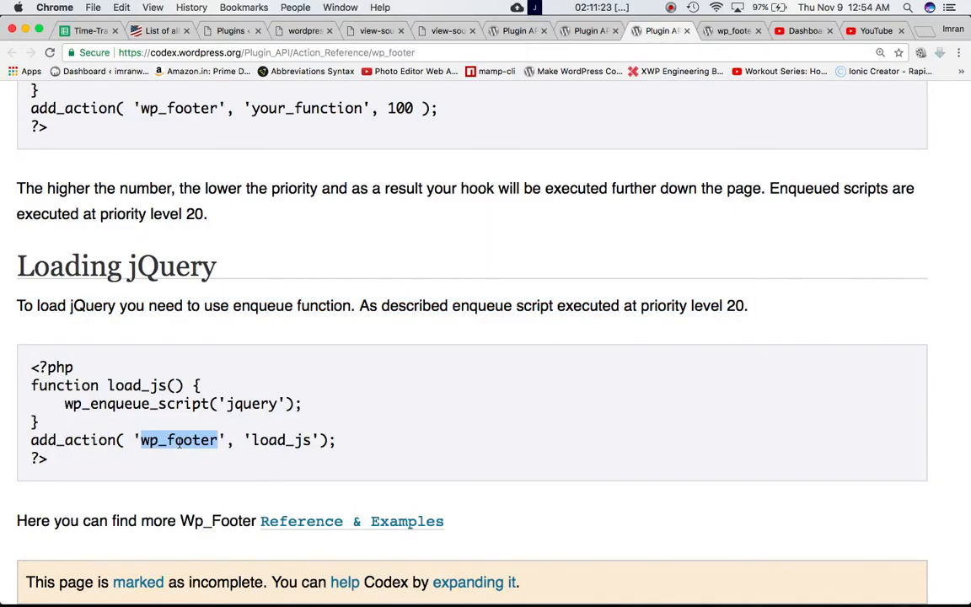
double_click(281, 439)
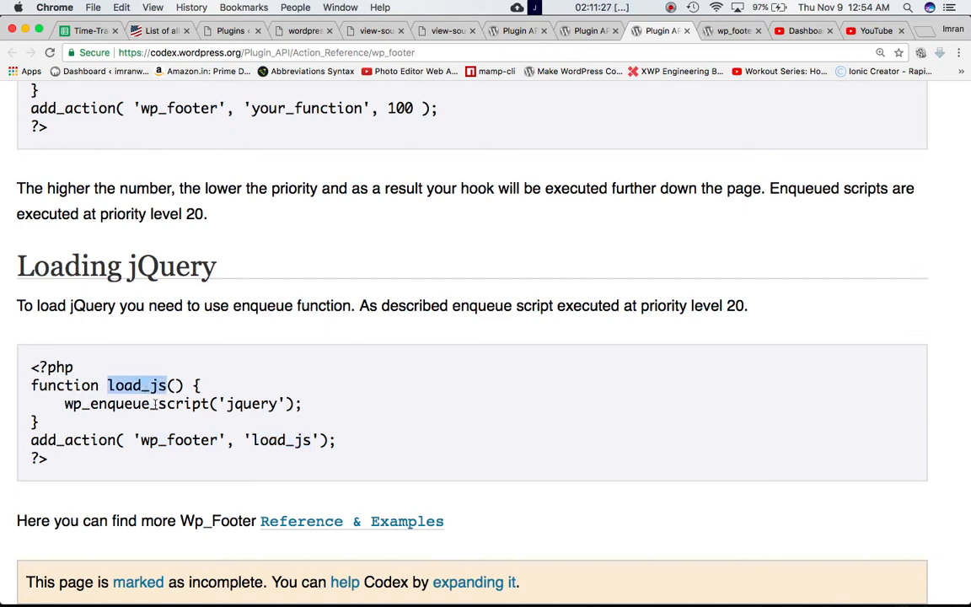
double_click(135, 405)
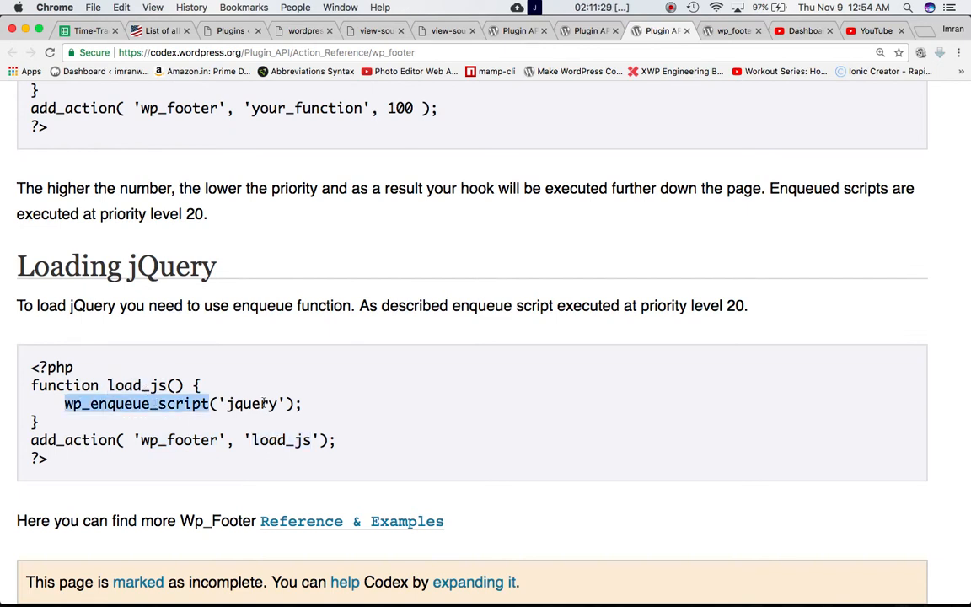